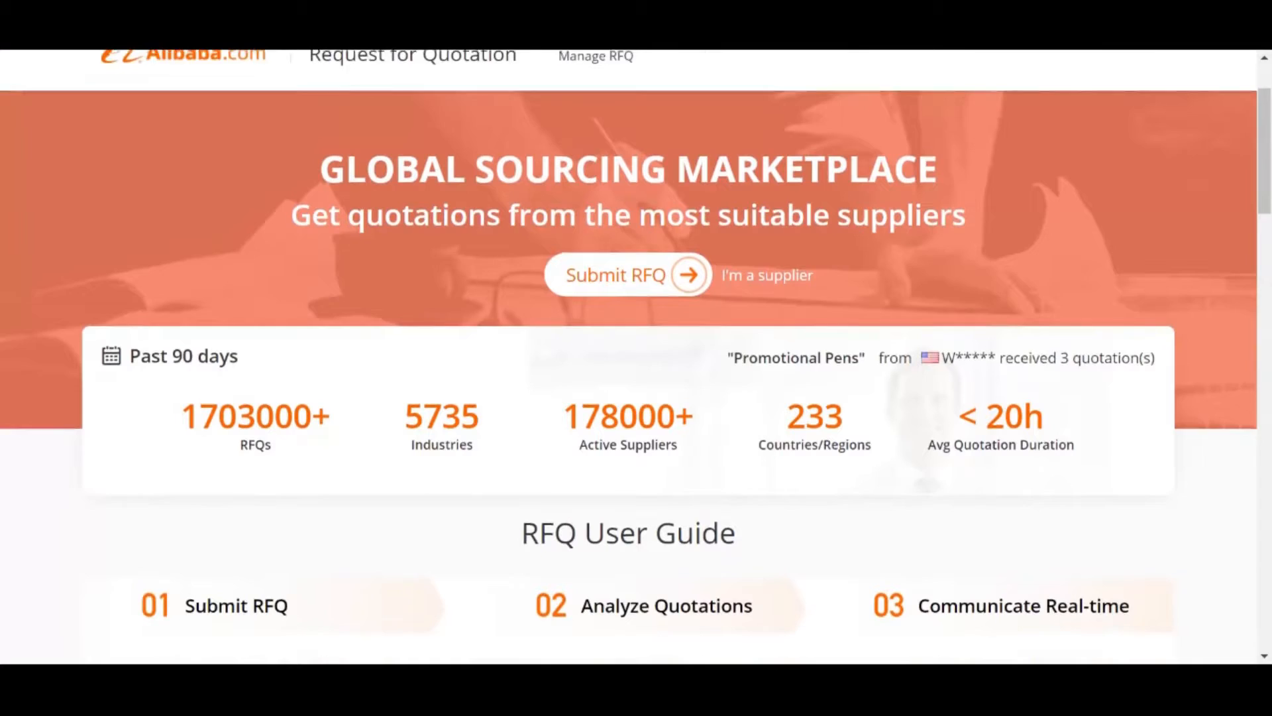
Step: Scroll down the landing page and open the Submit RFQ form for the jump rope request
scroll(down, 3)
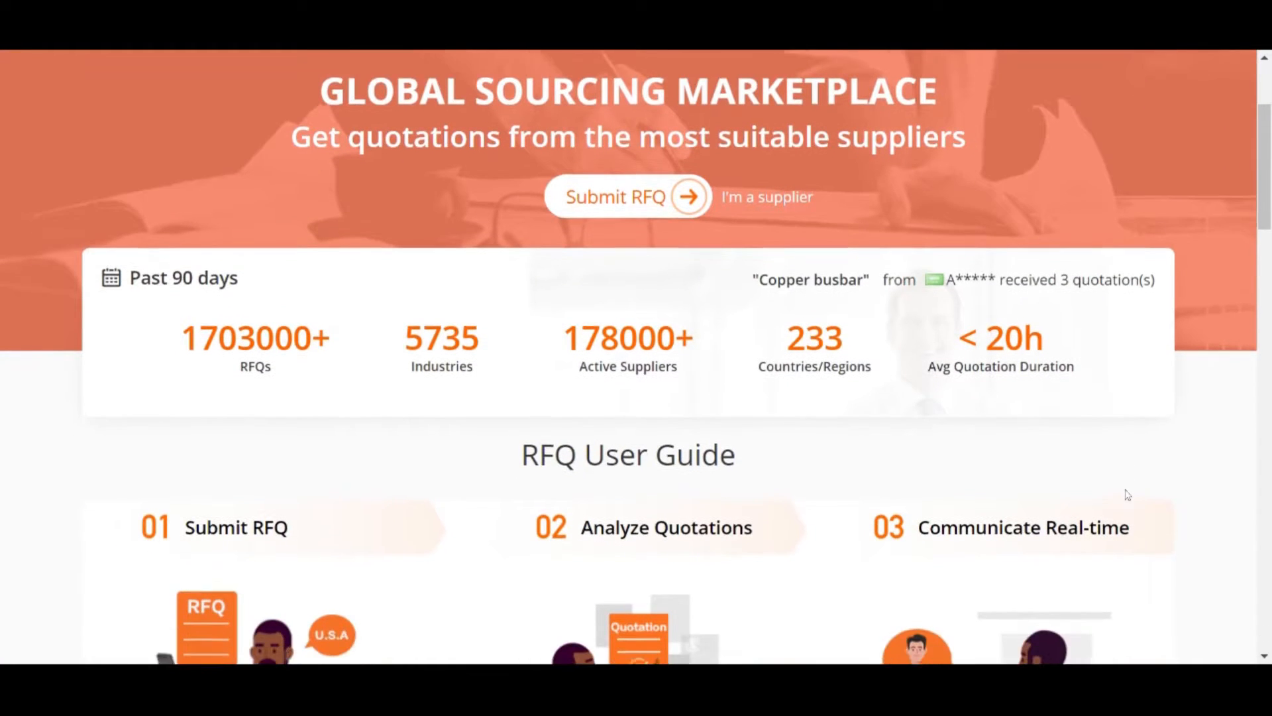
scroll(down, 3)
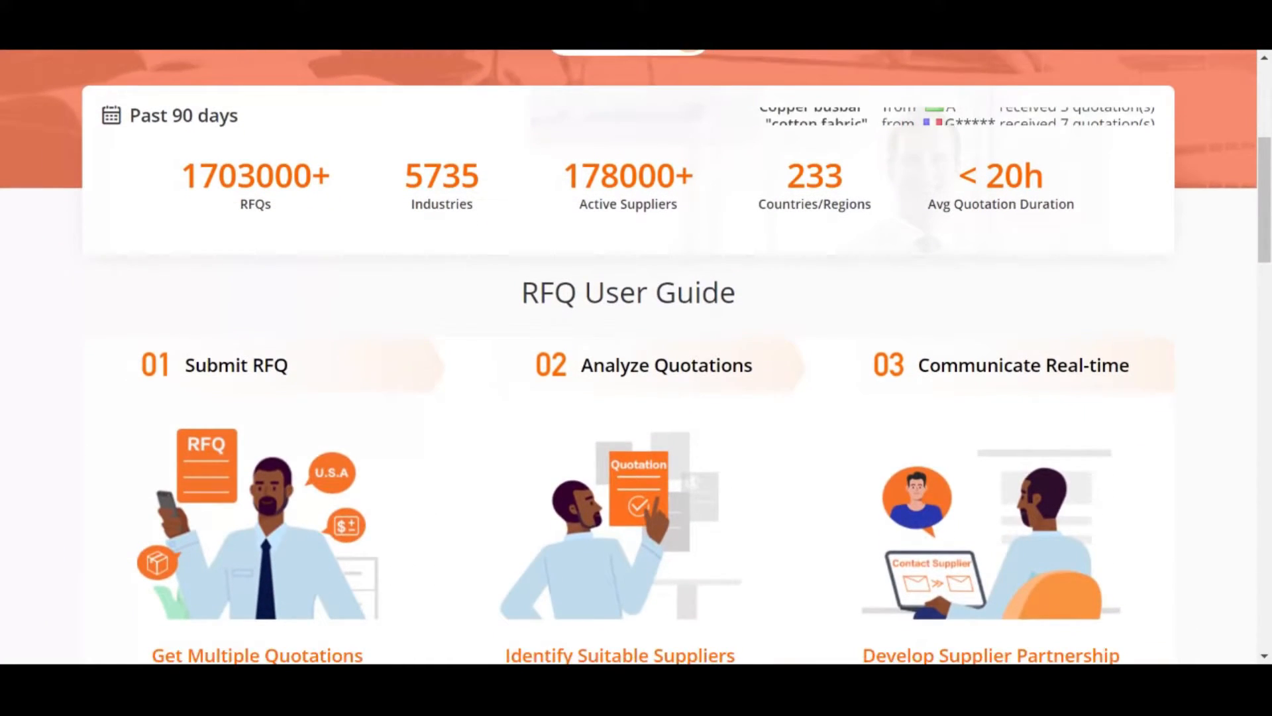
scroll(down, 3)
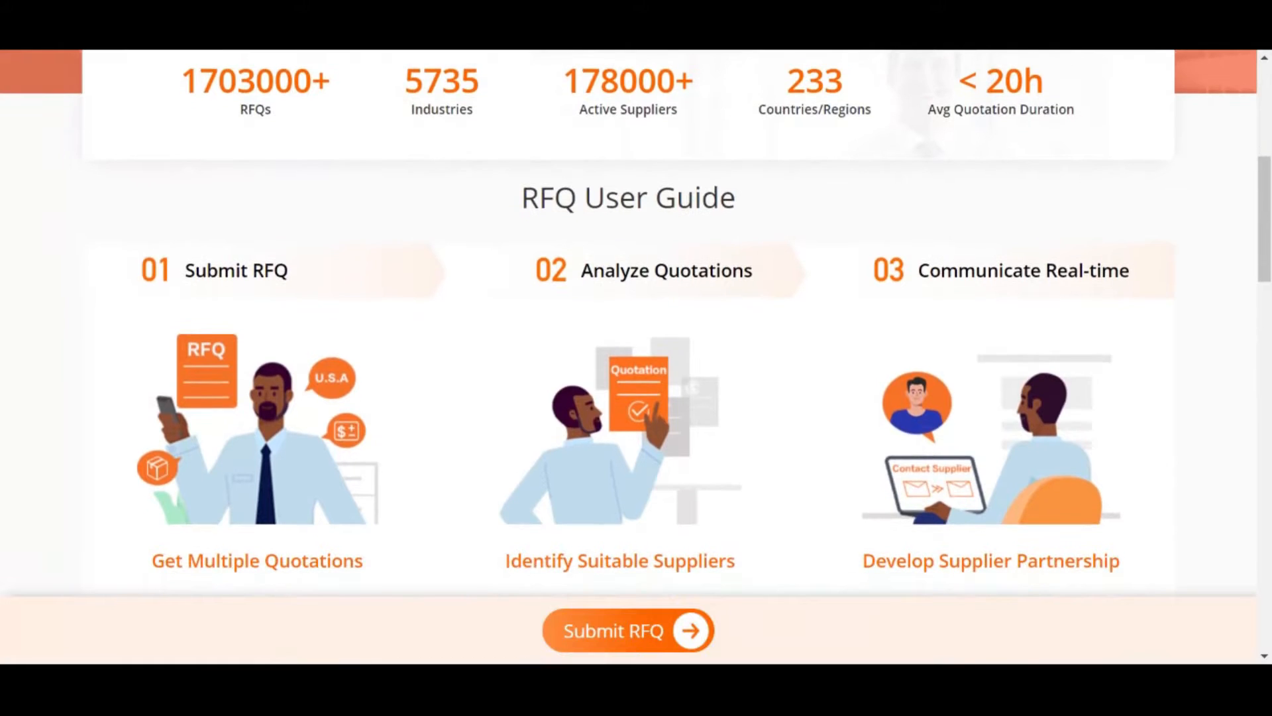
scroll(down, 3)
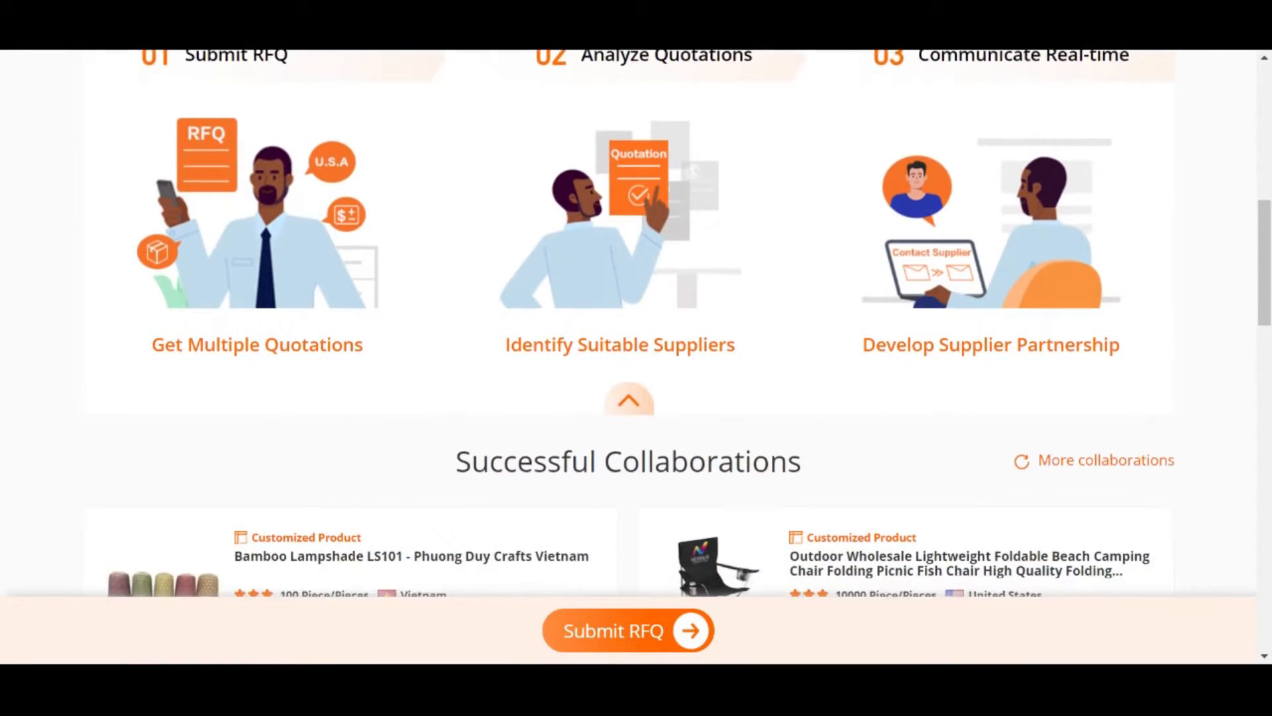
scroll(down, 3)
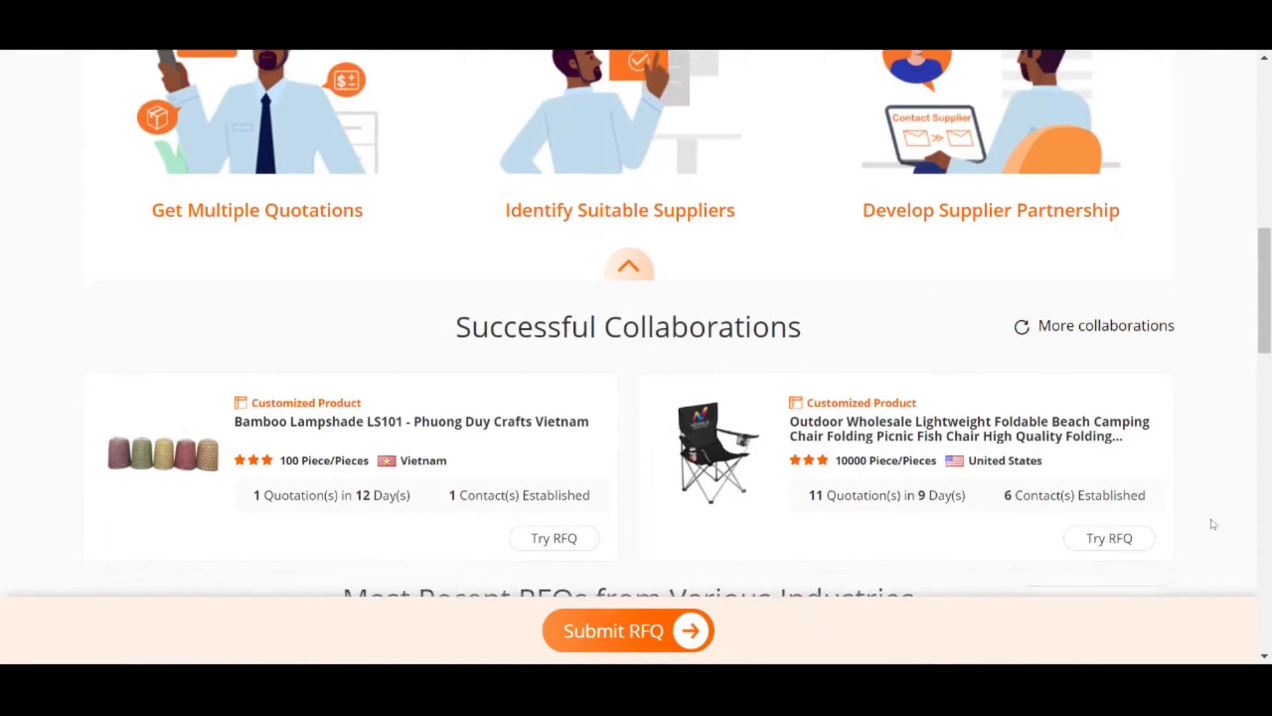
scroll(down, 3)
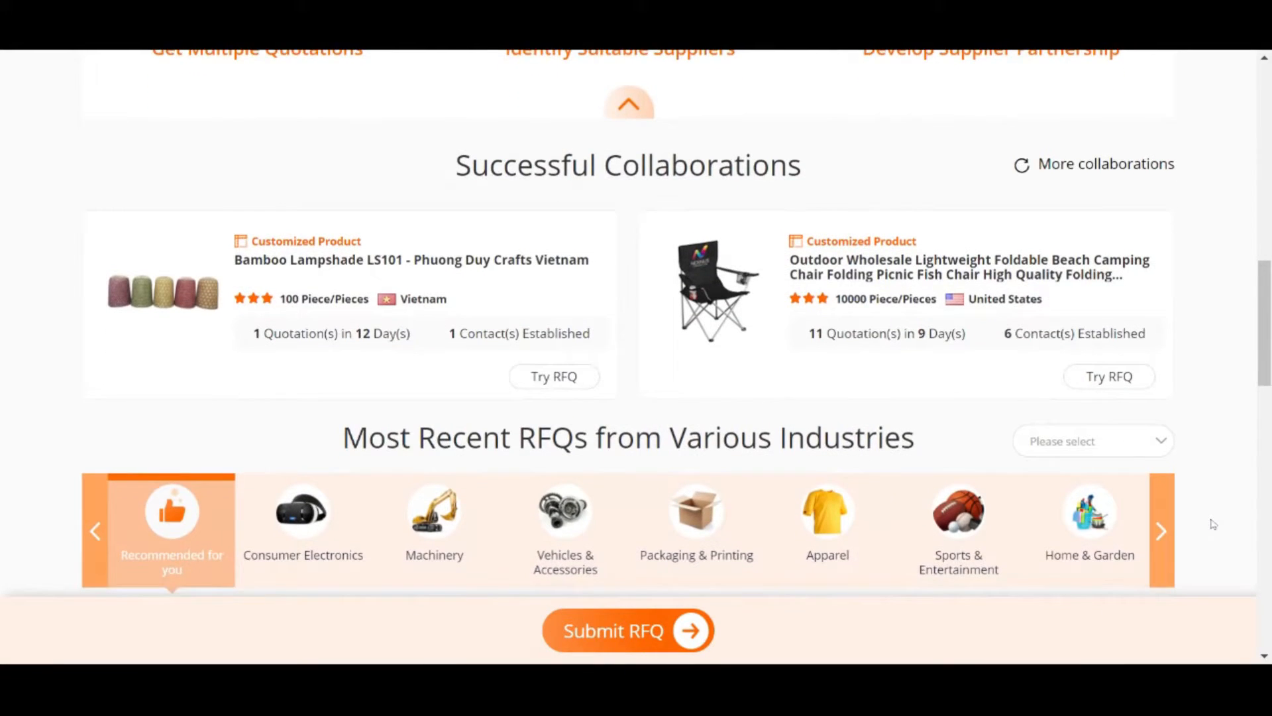
scroll(down, 3)
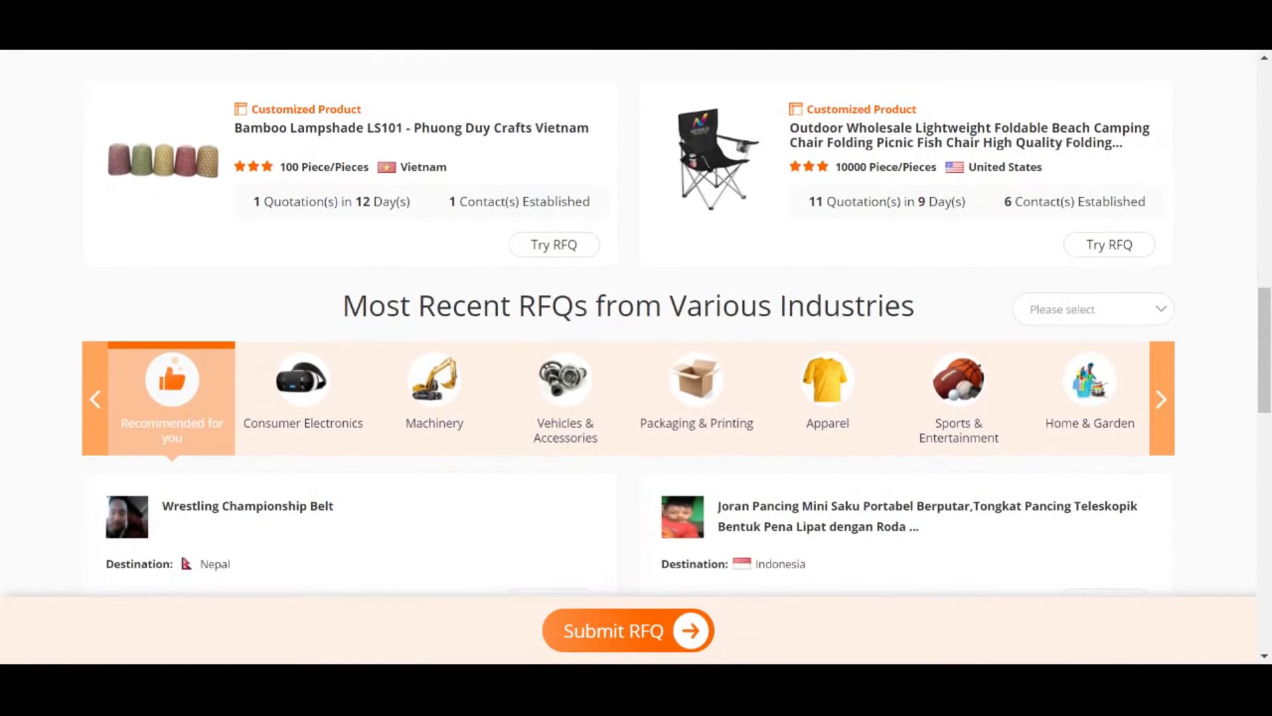
scroll(down, 3)
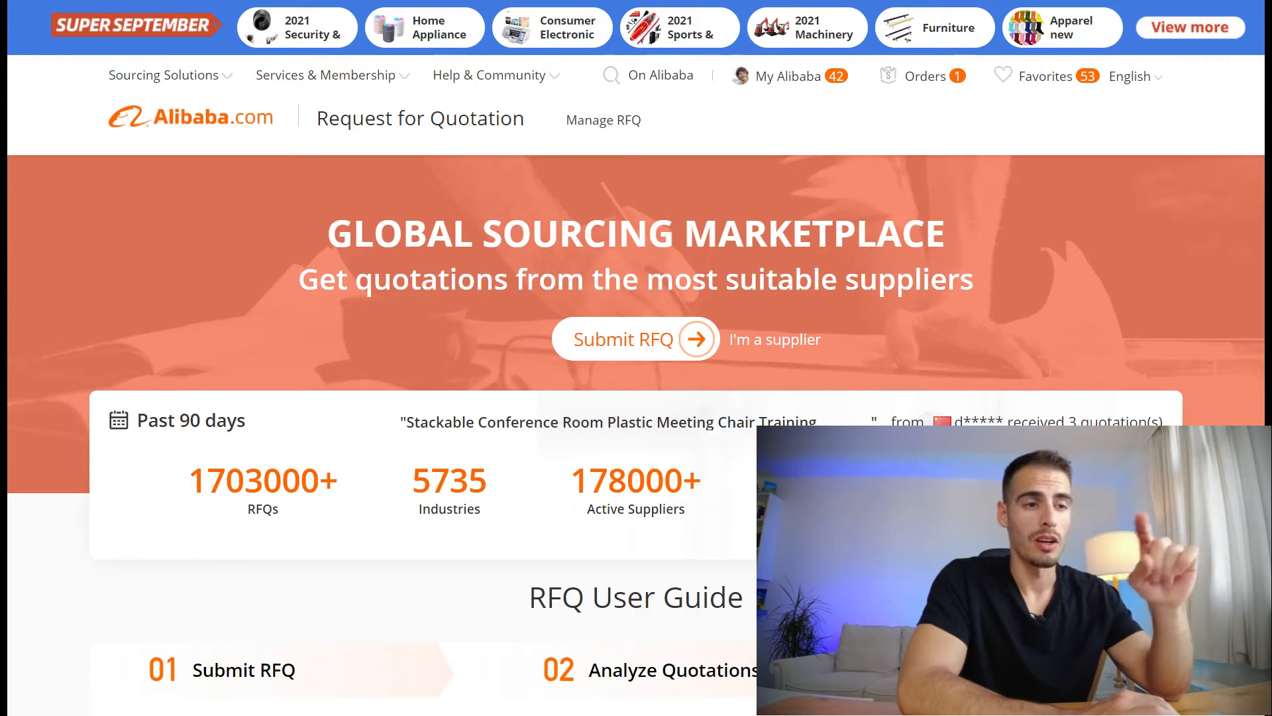
scroll(down, 3)
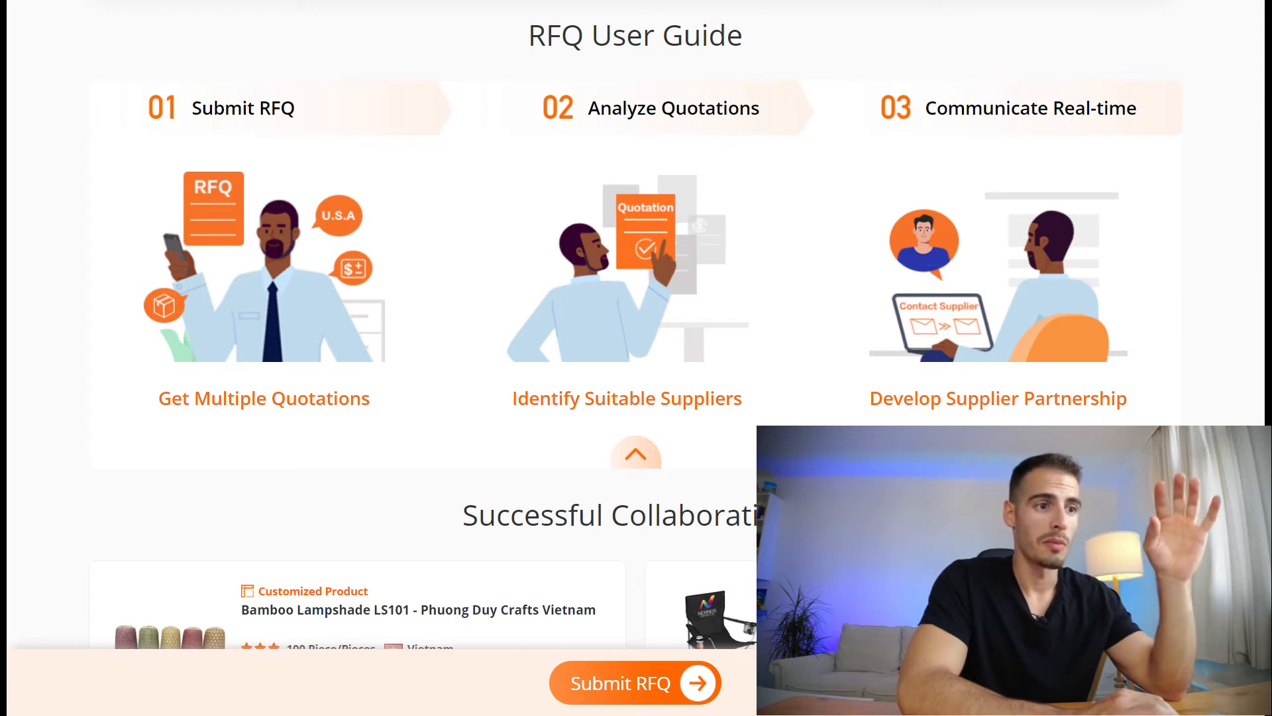
click(635, 681)
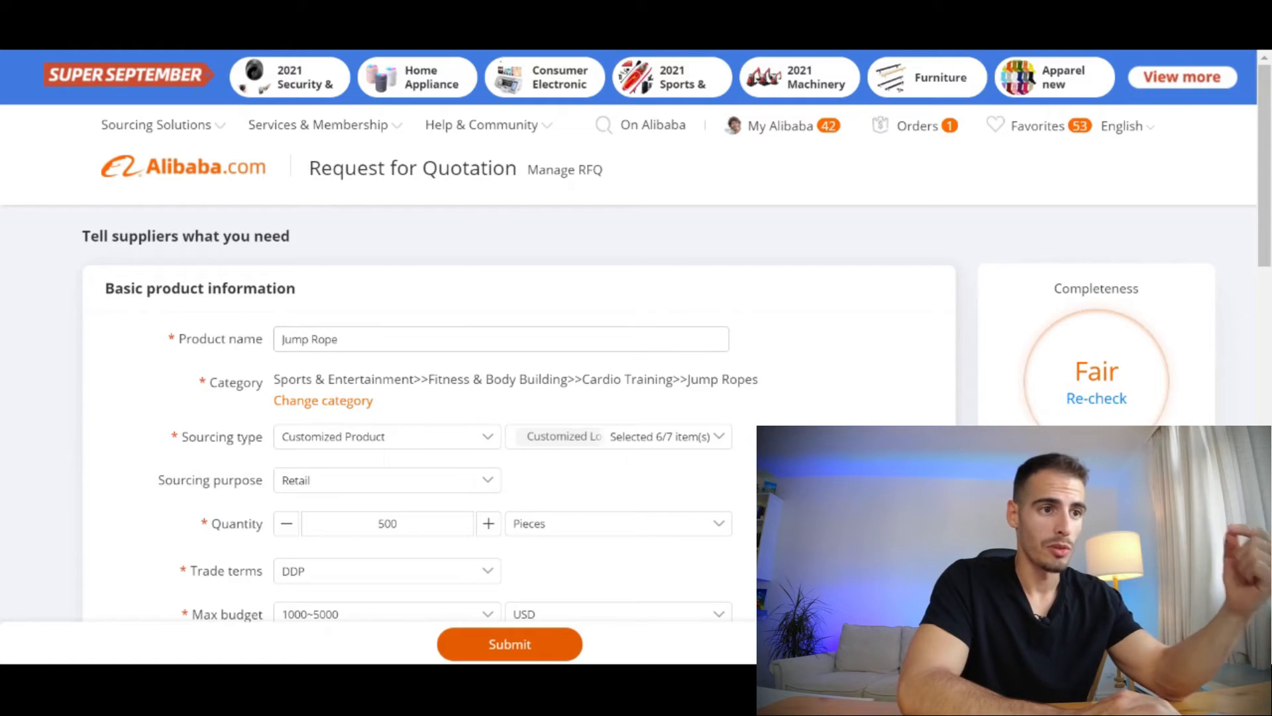
scroll(down, 3)
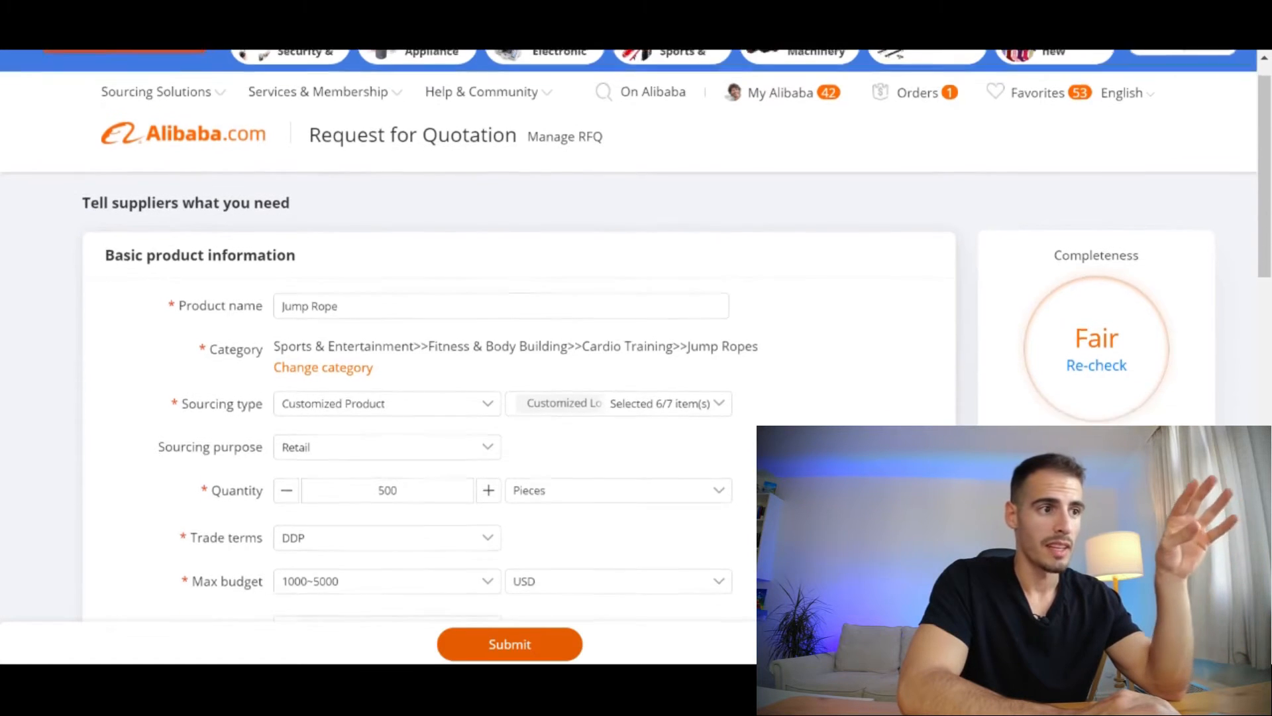
scroll(down, 3)
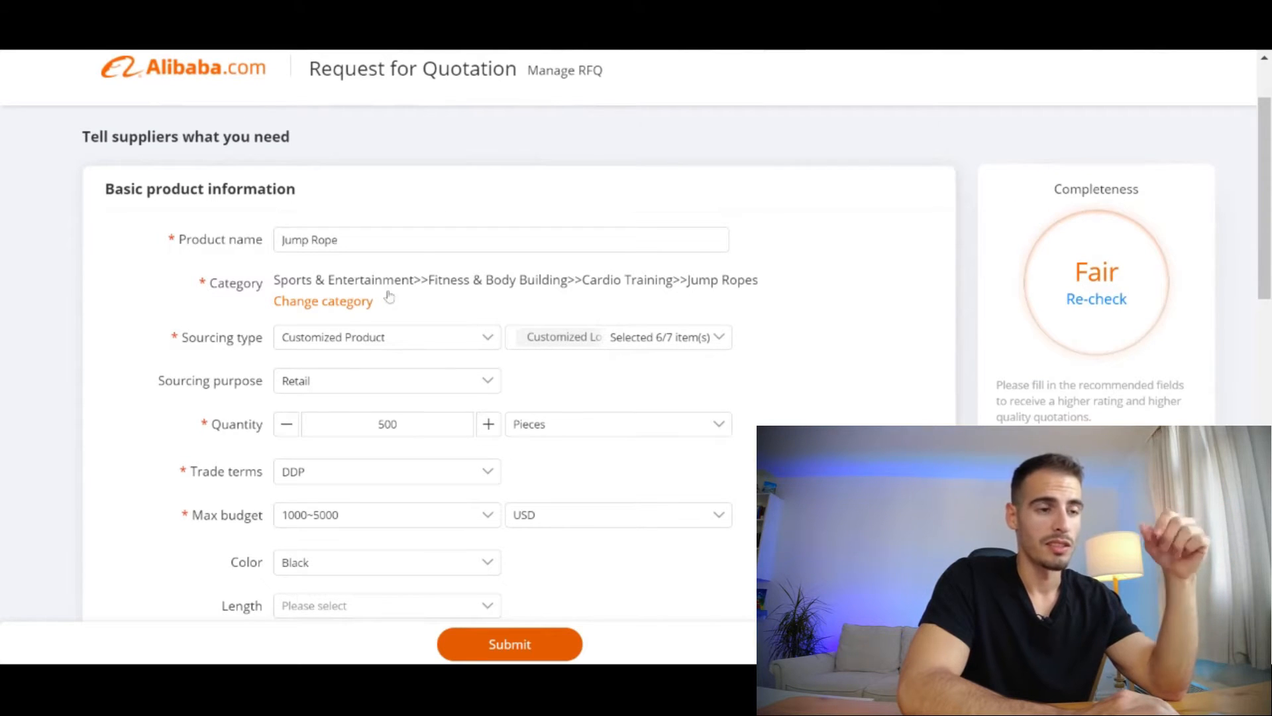
mouse_move(322, 318)
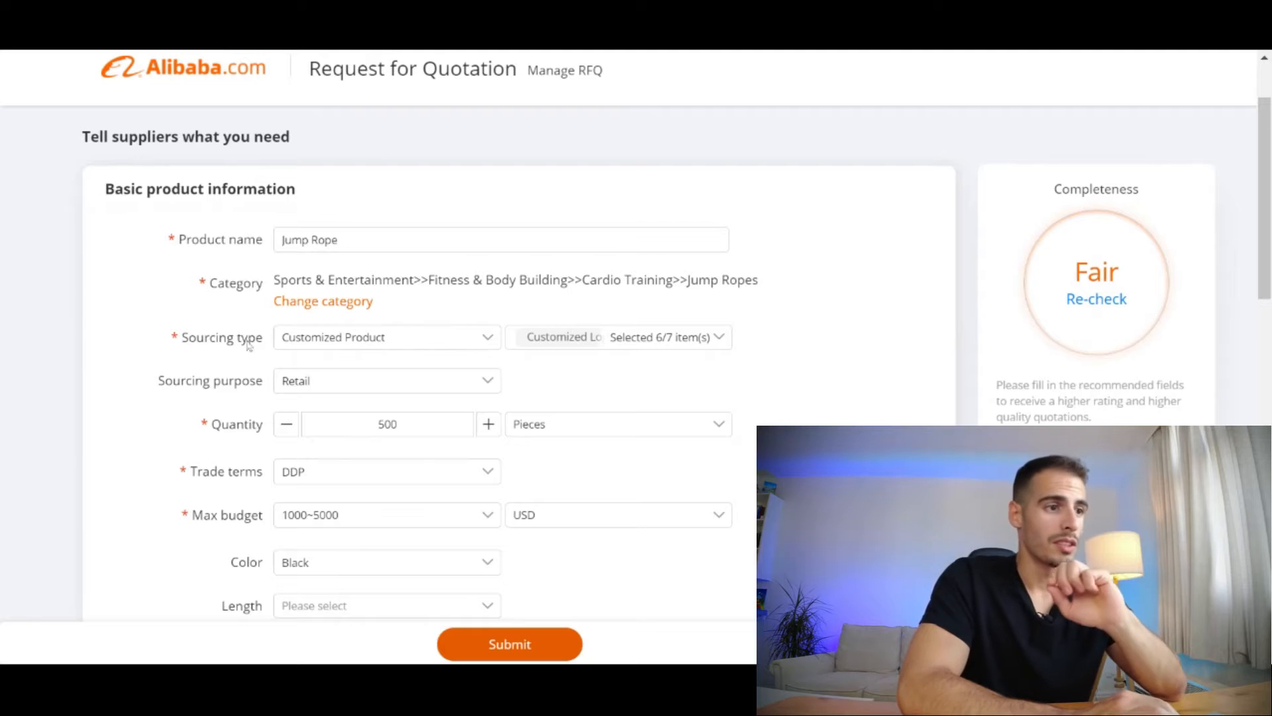
click(387, 336)
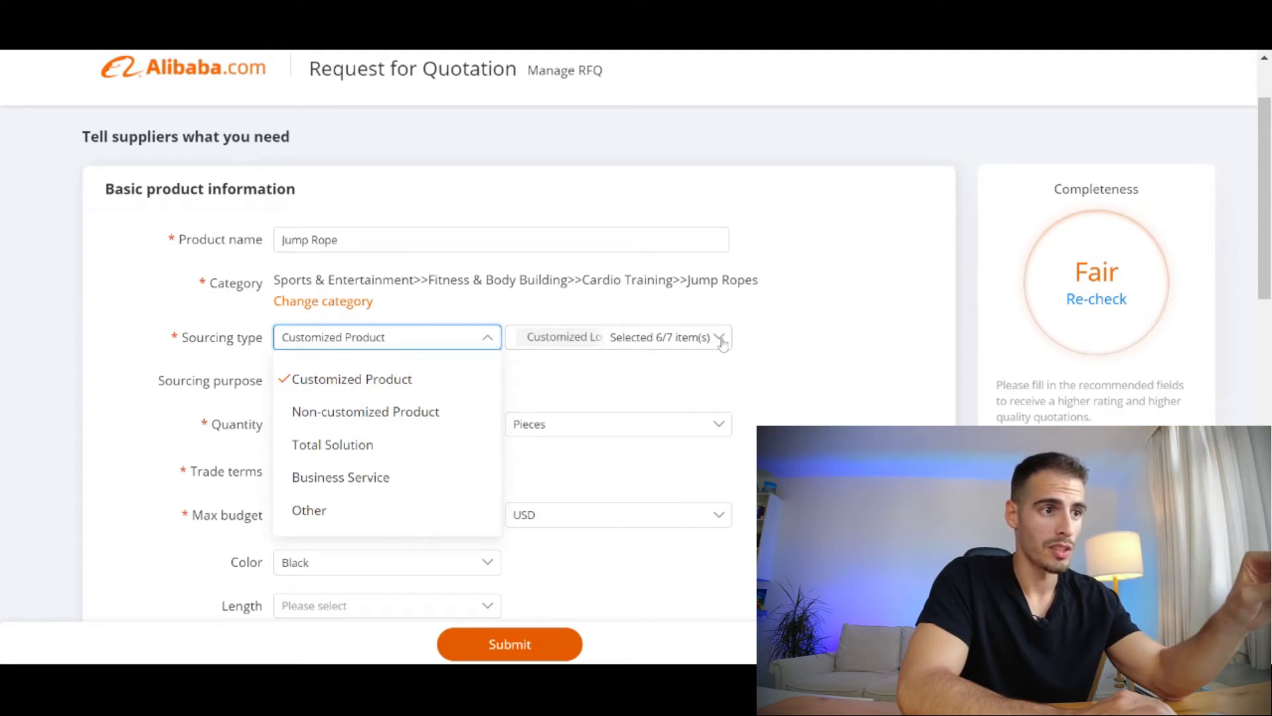
click(720, 336)
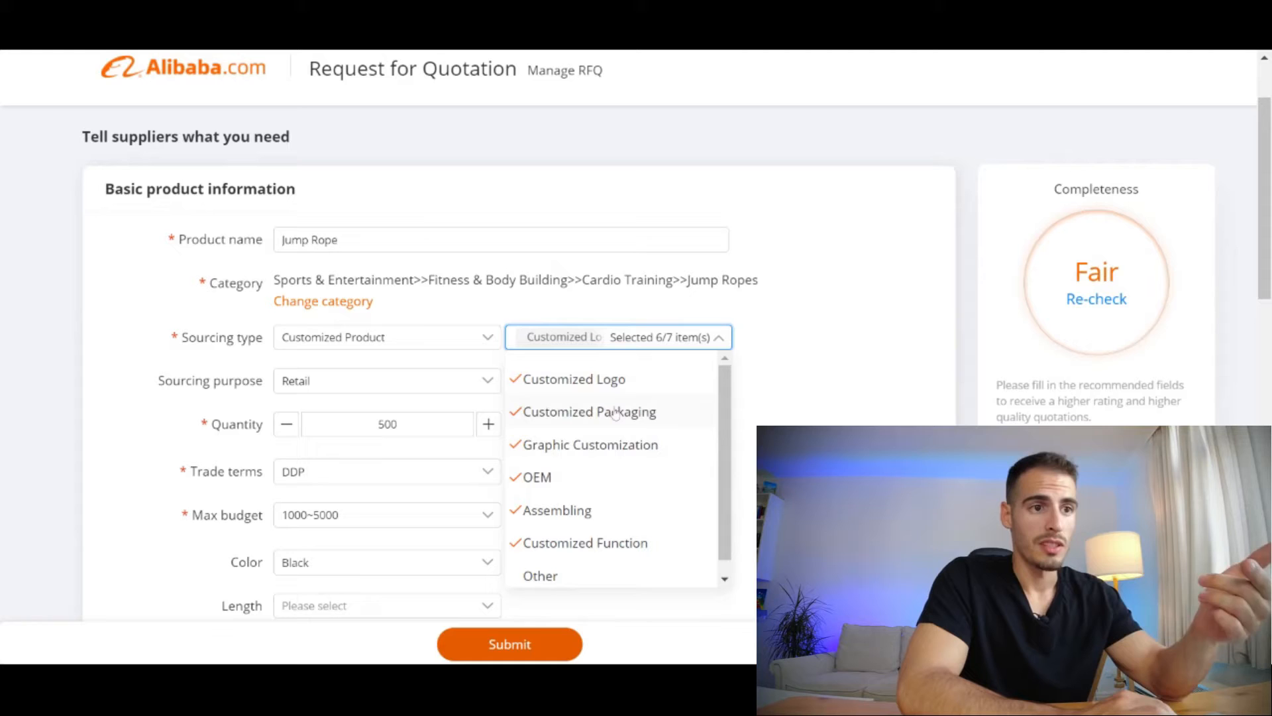
mouse_move(637, 536)
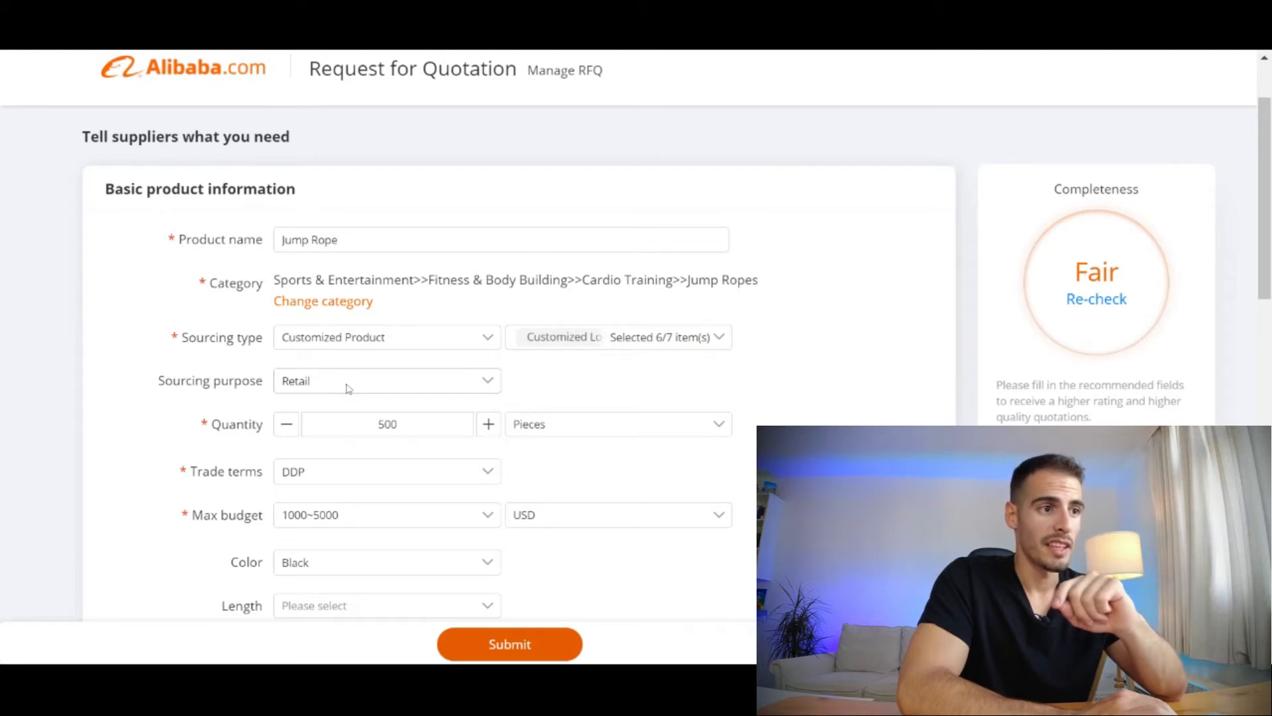
click(386, 379)
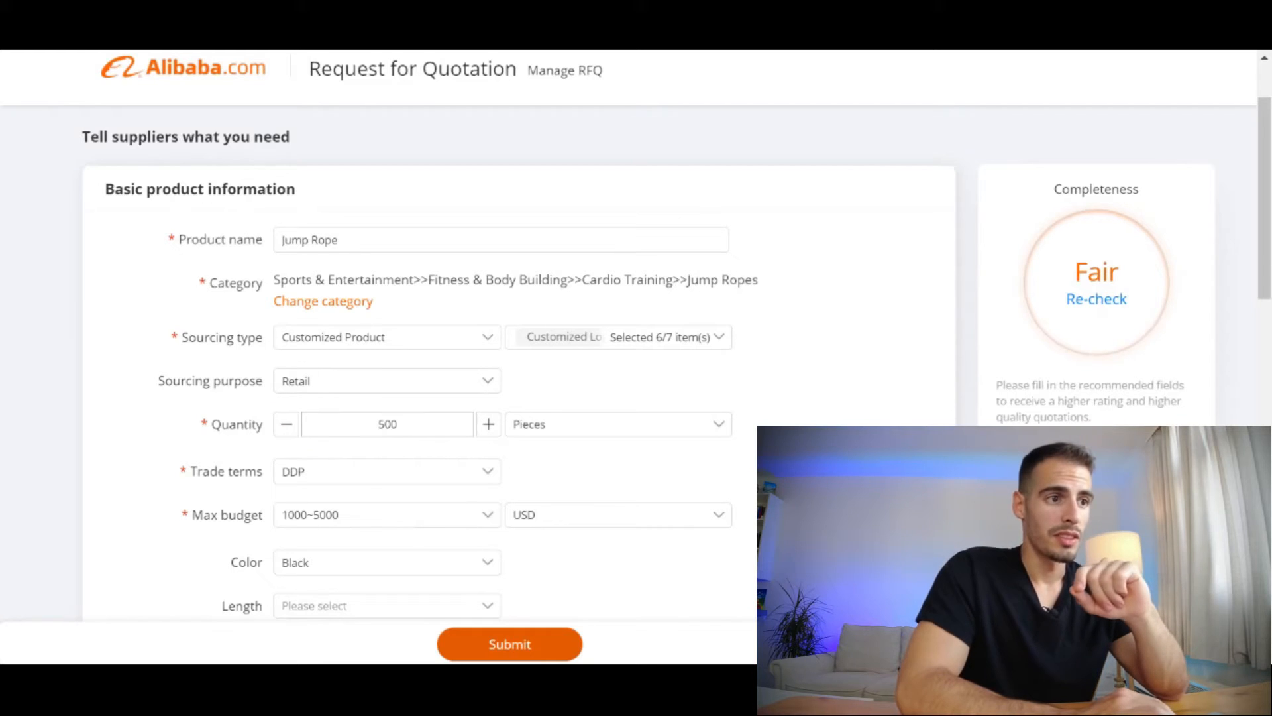
click(487, 423)
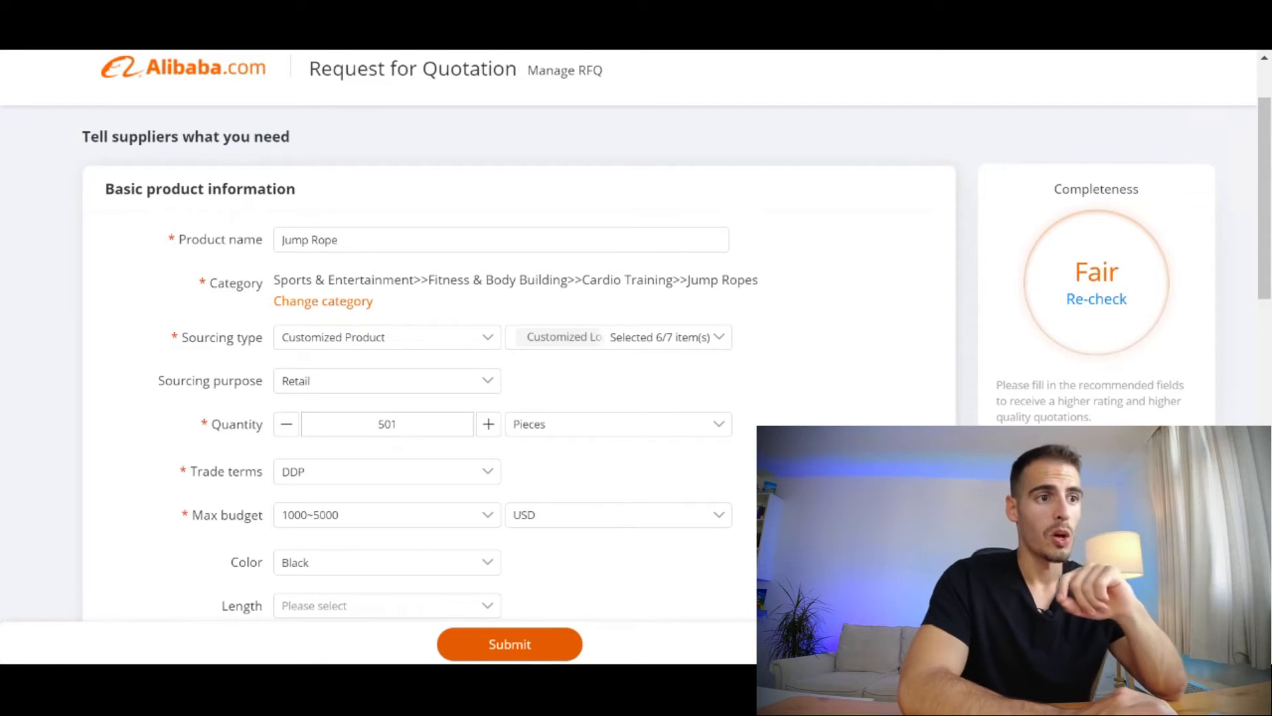
click(285, 423)
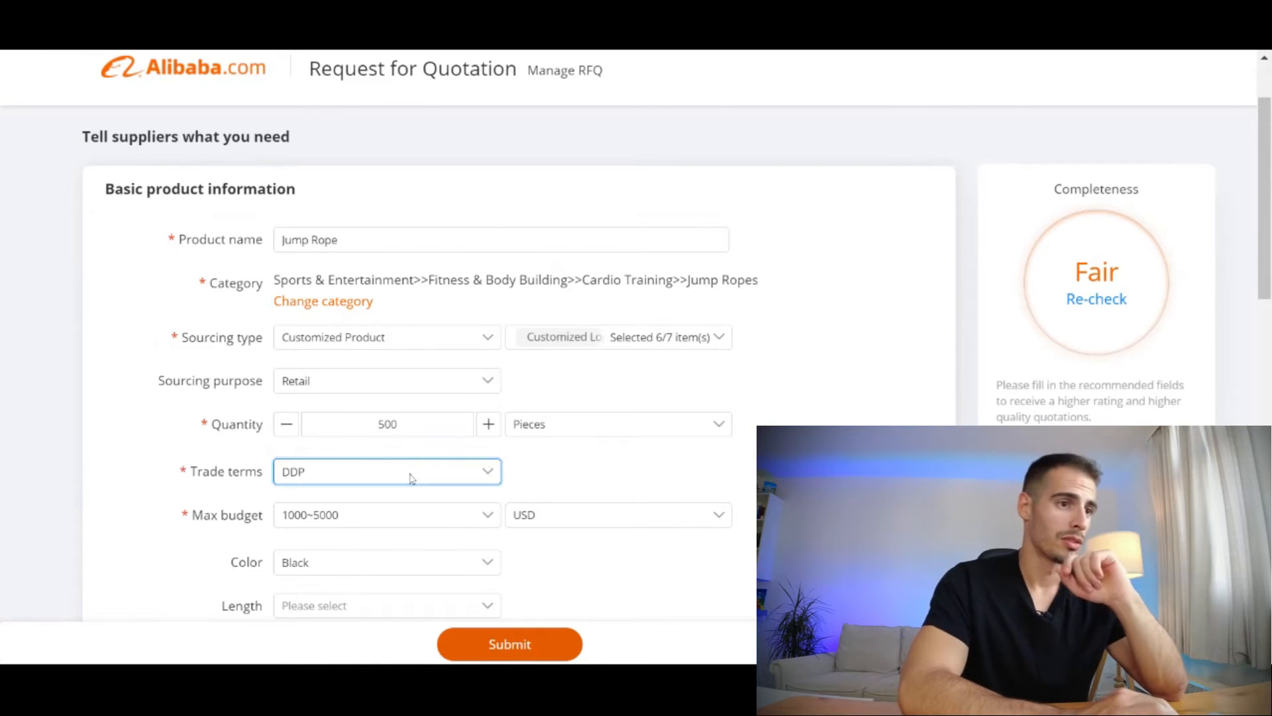
click(386, 471)
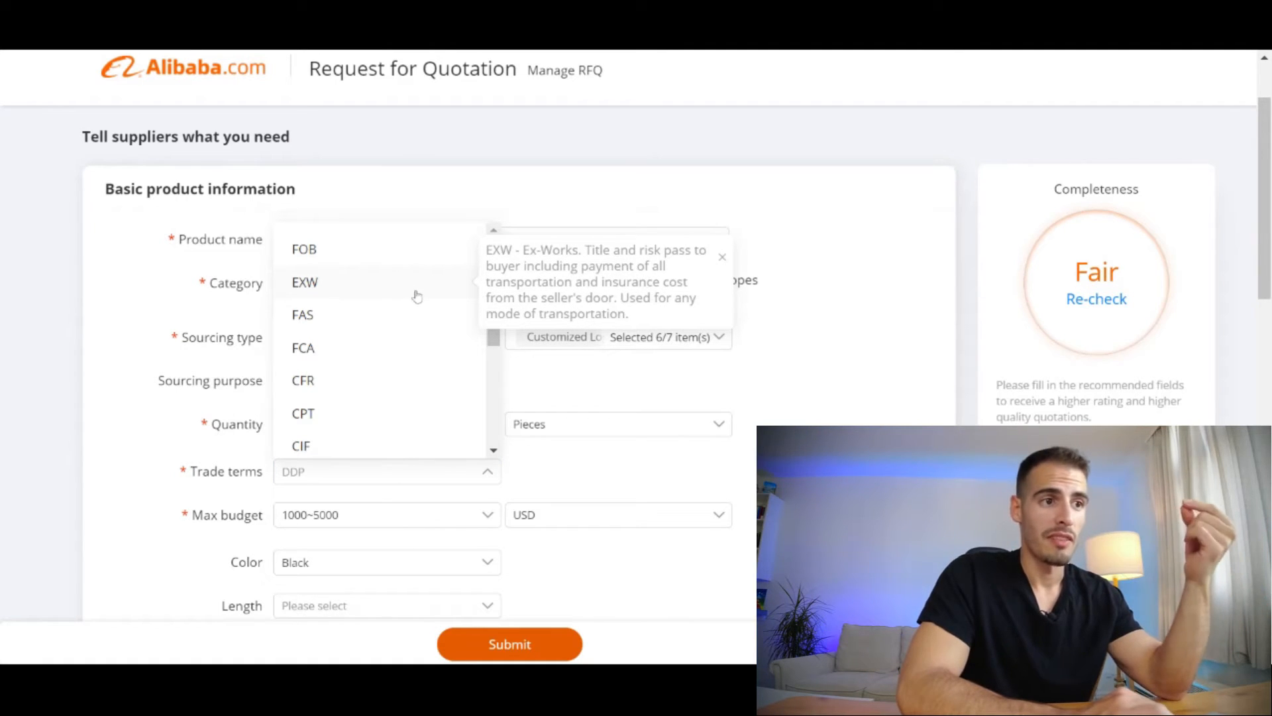
mouse_move(442, 289)
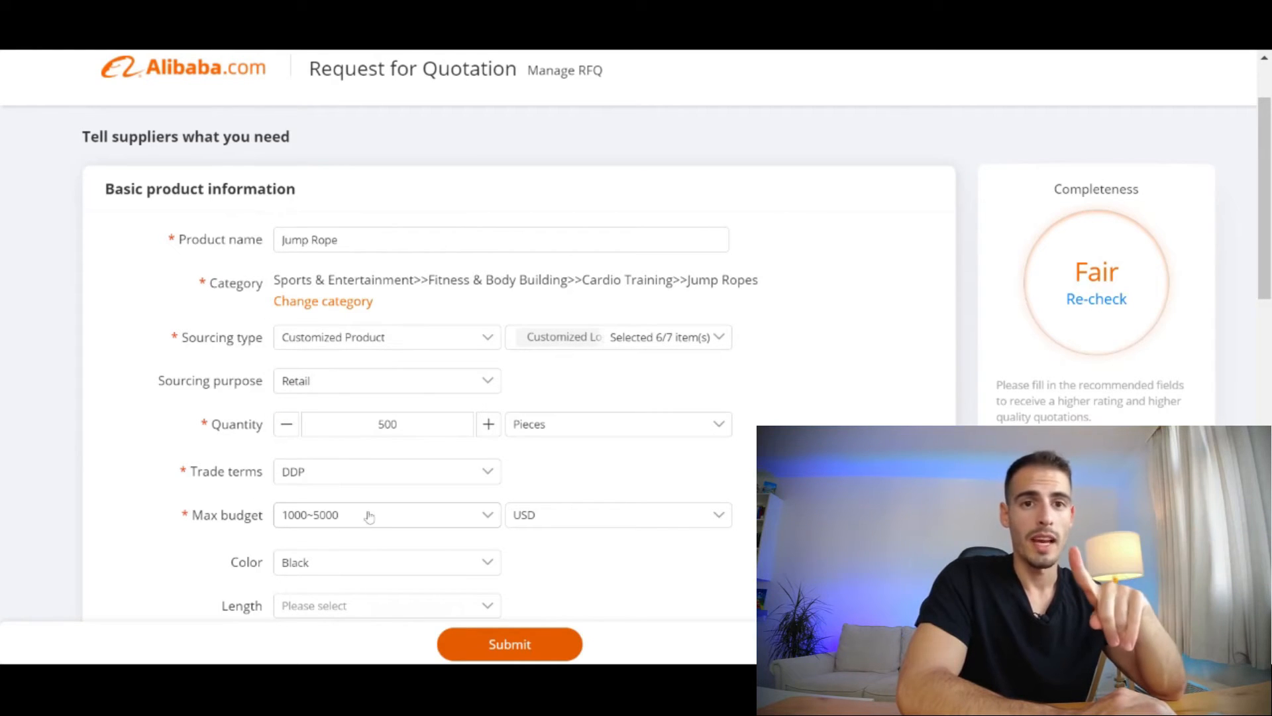
Step: Put the supplier message template into the Details text box
click(386, 514)
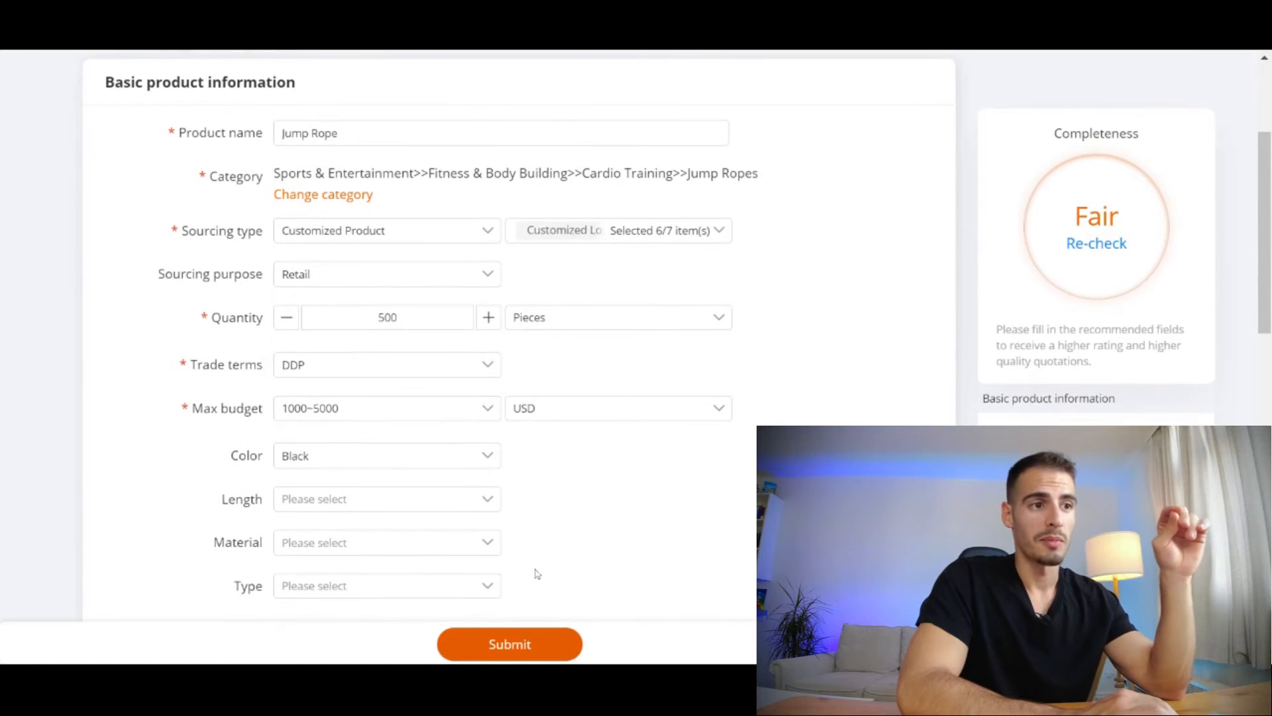
scroll(down, 3)
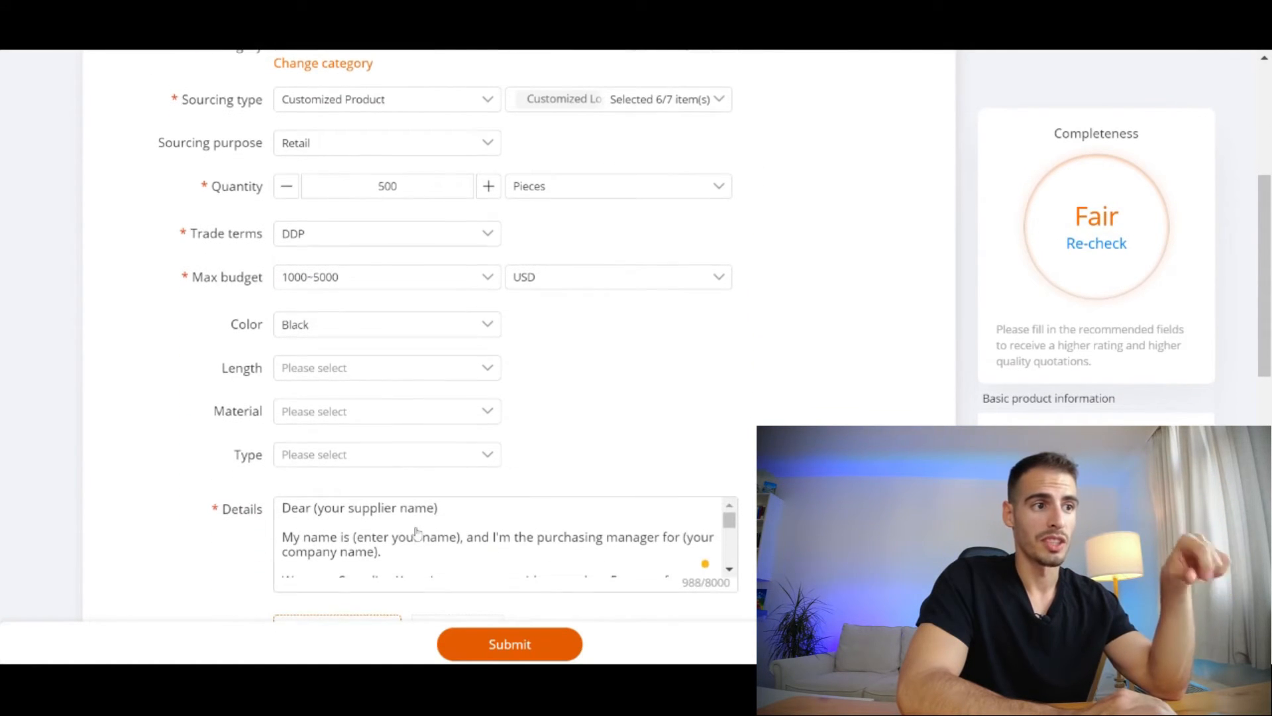
scroll(down, 3)
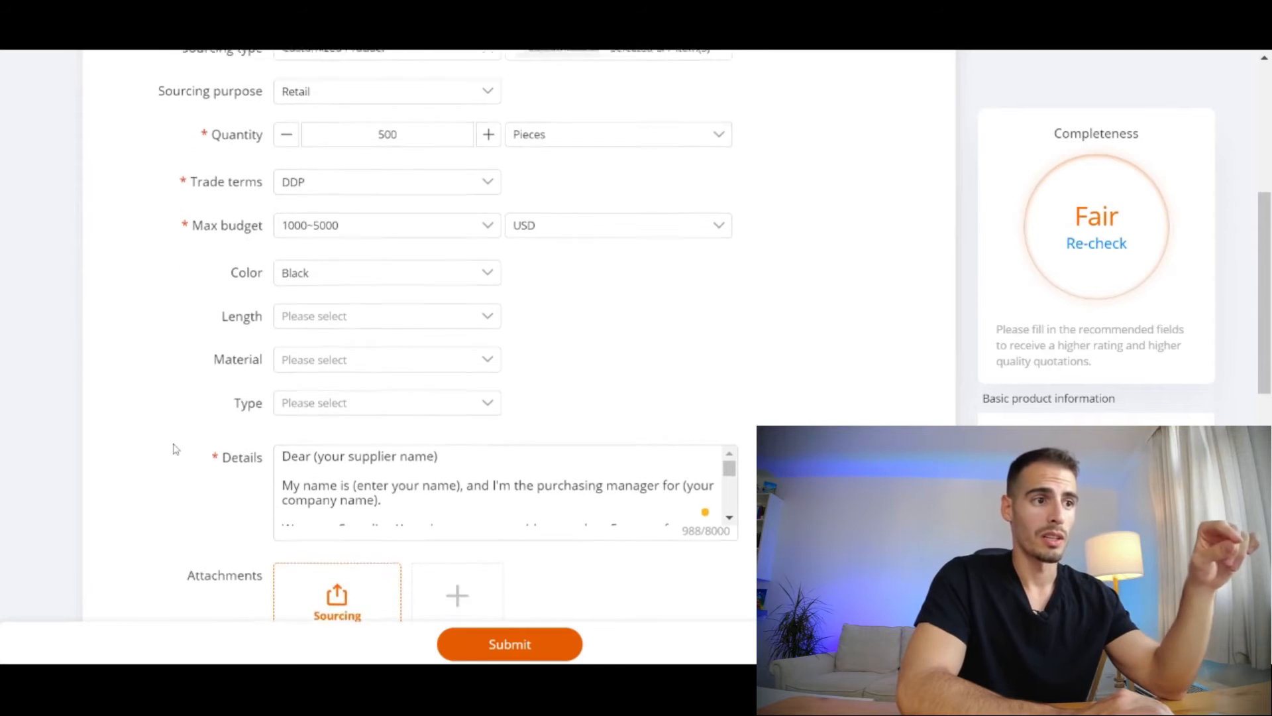
scroll(down, 3)
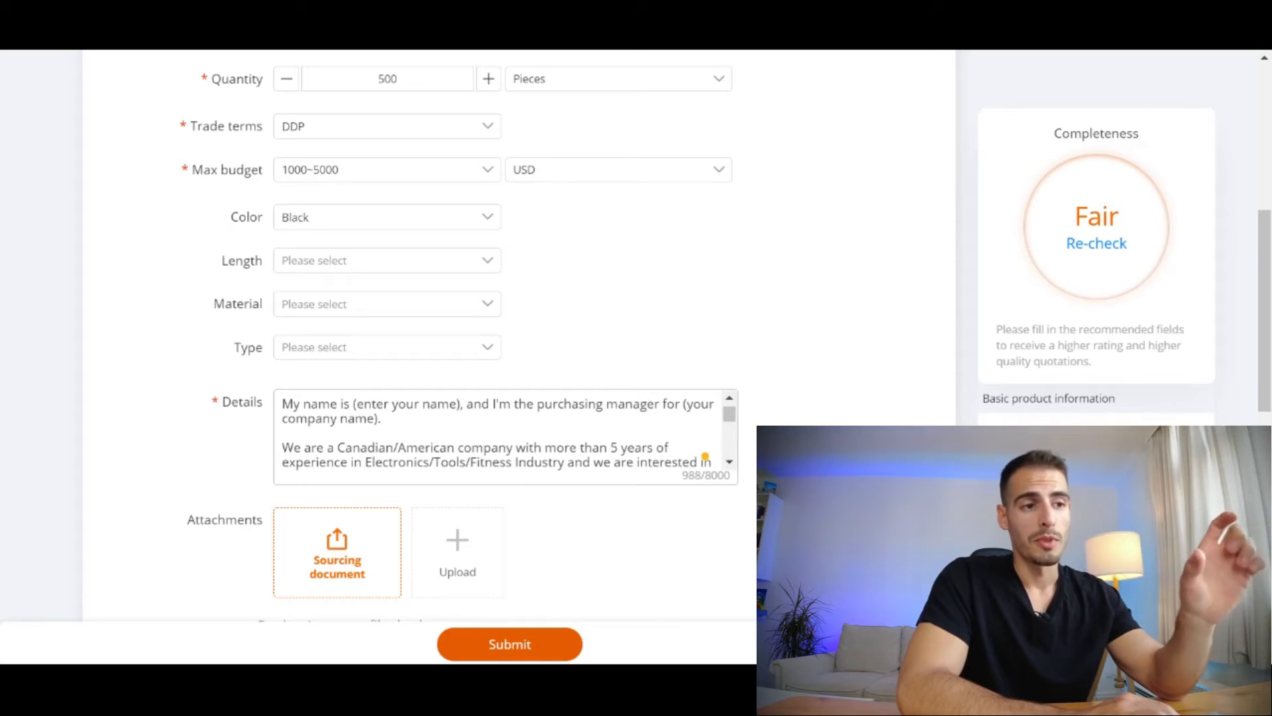
click(503, 436)
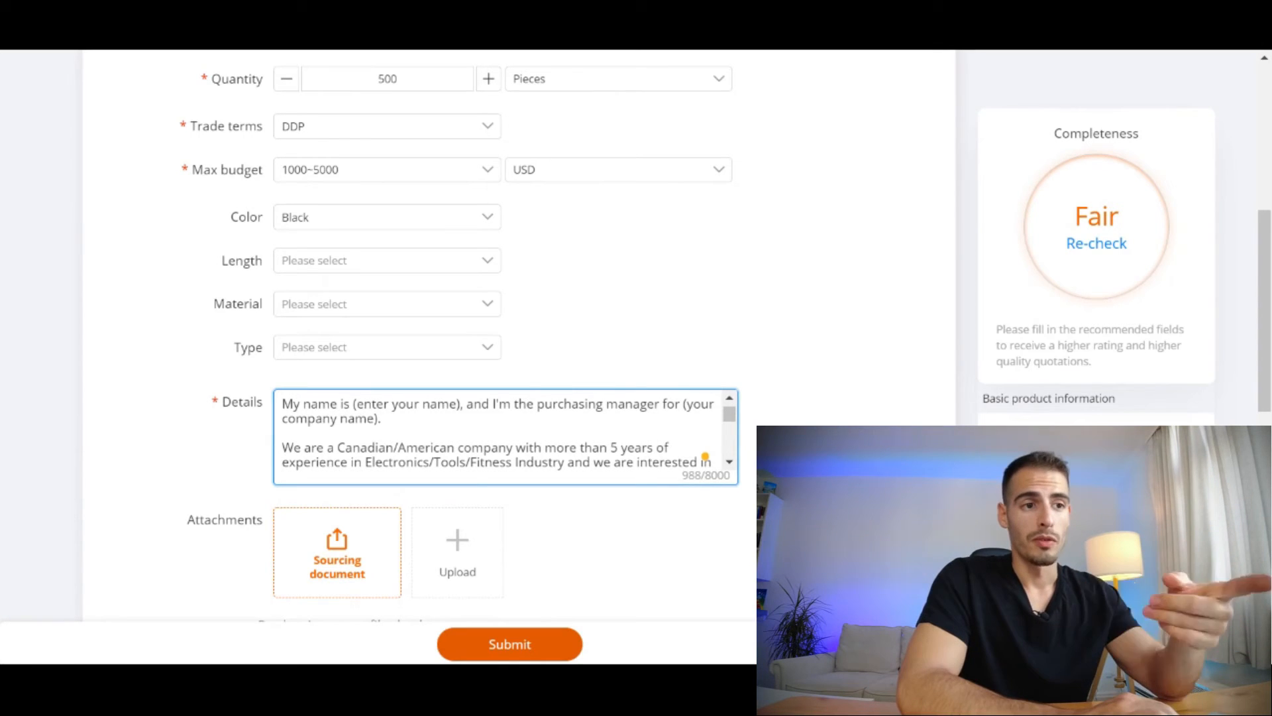
scroll(down, 3)
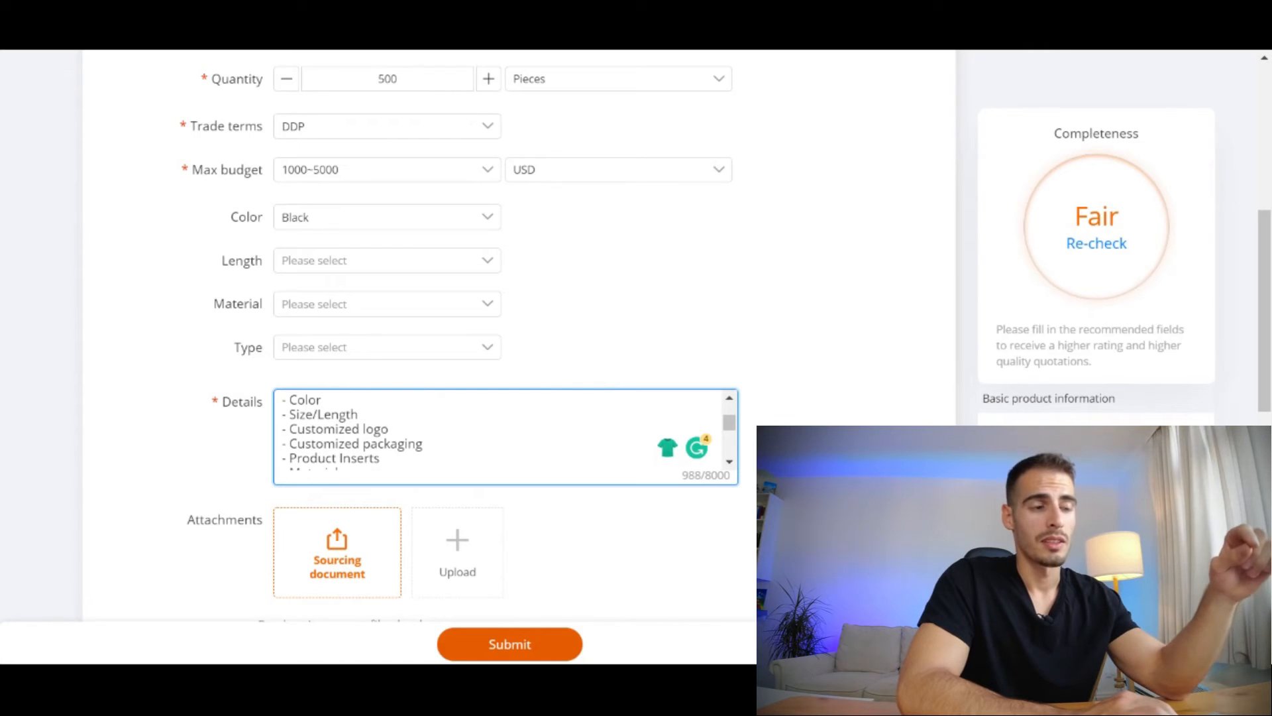
Step: Review the 988-character message covering customizations, MOQ, pricing and sample shipping
click(321, 399)
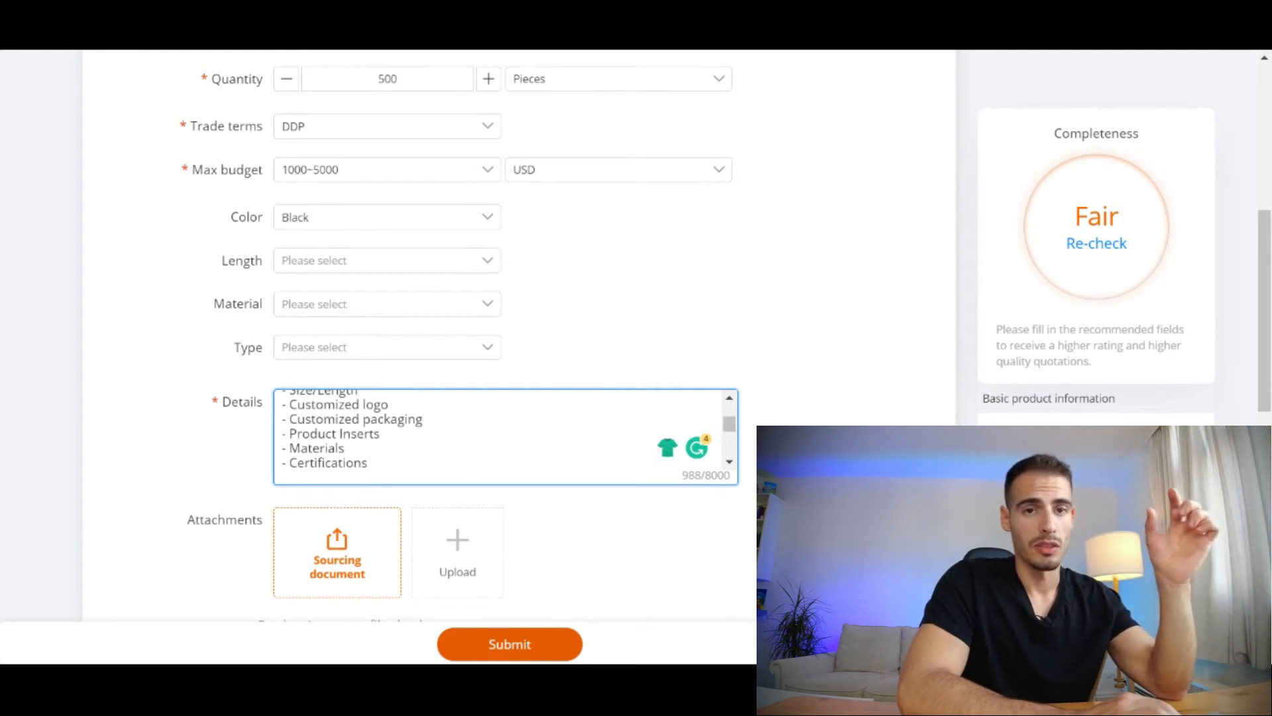
scroll(down, 3)
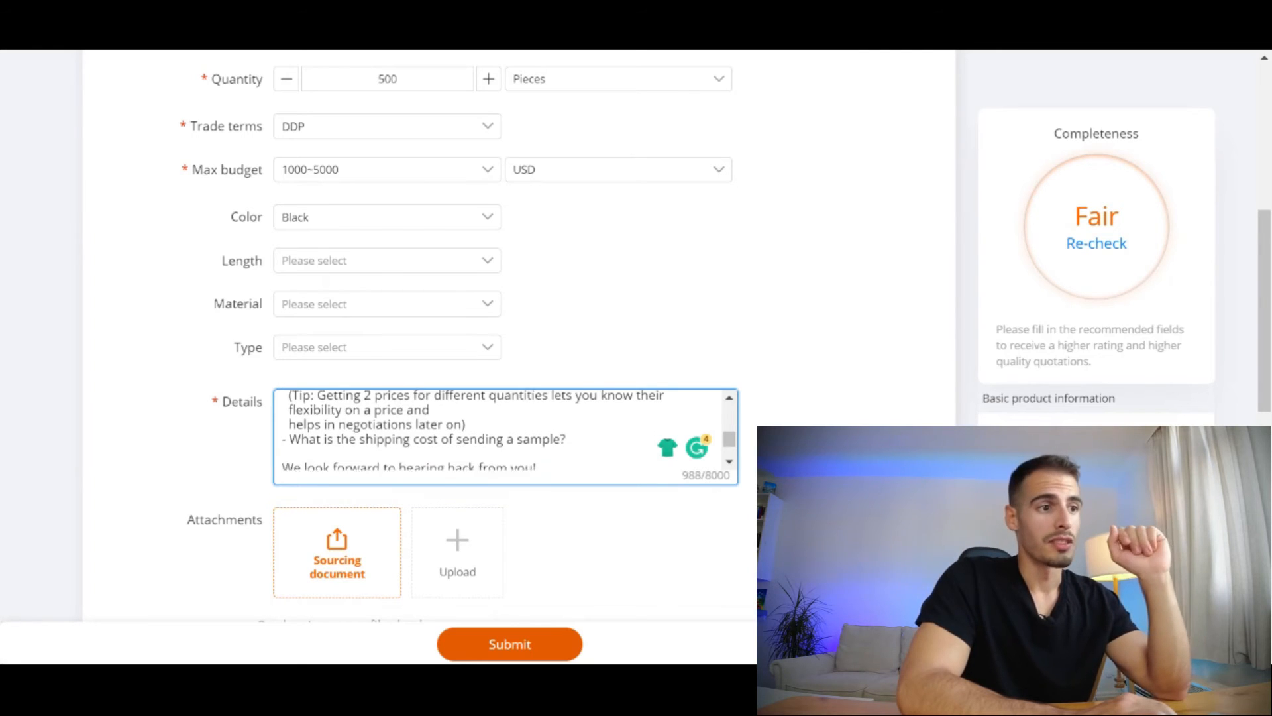
scroll(down, 3)
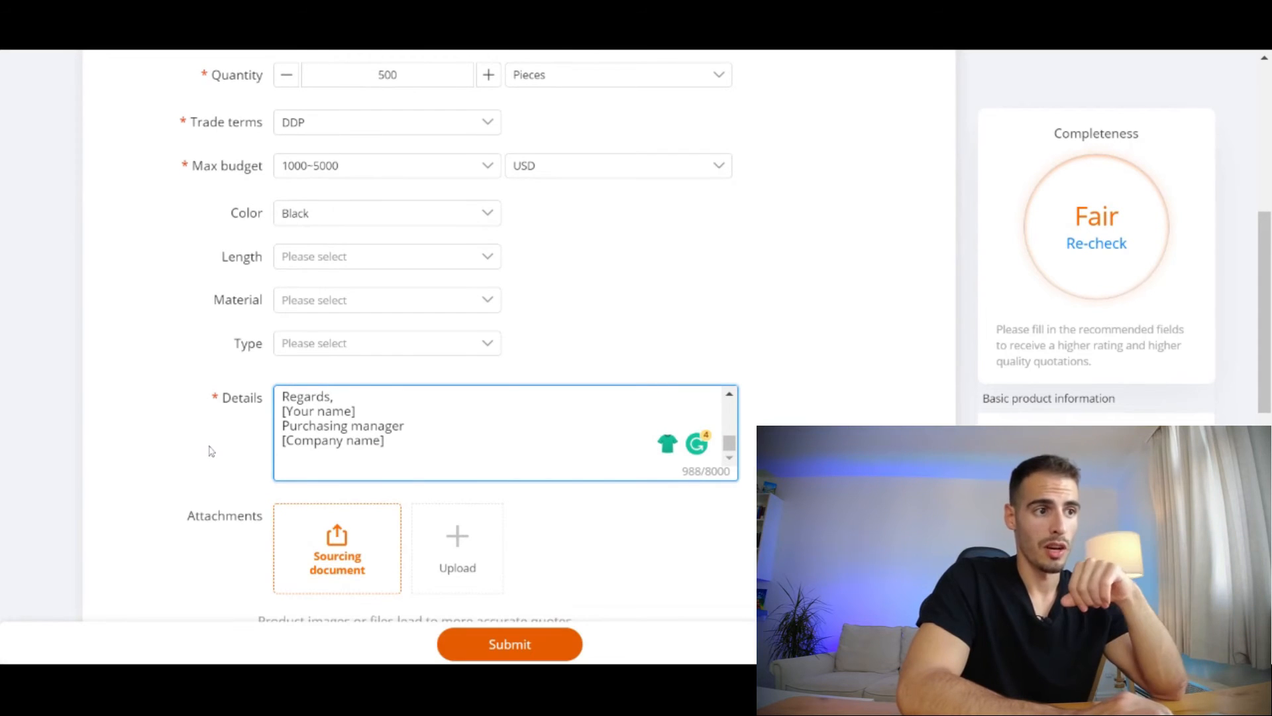
scroll(down, 3)
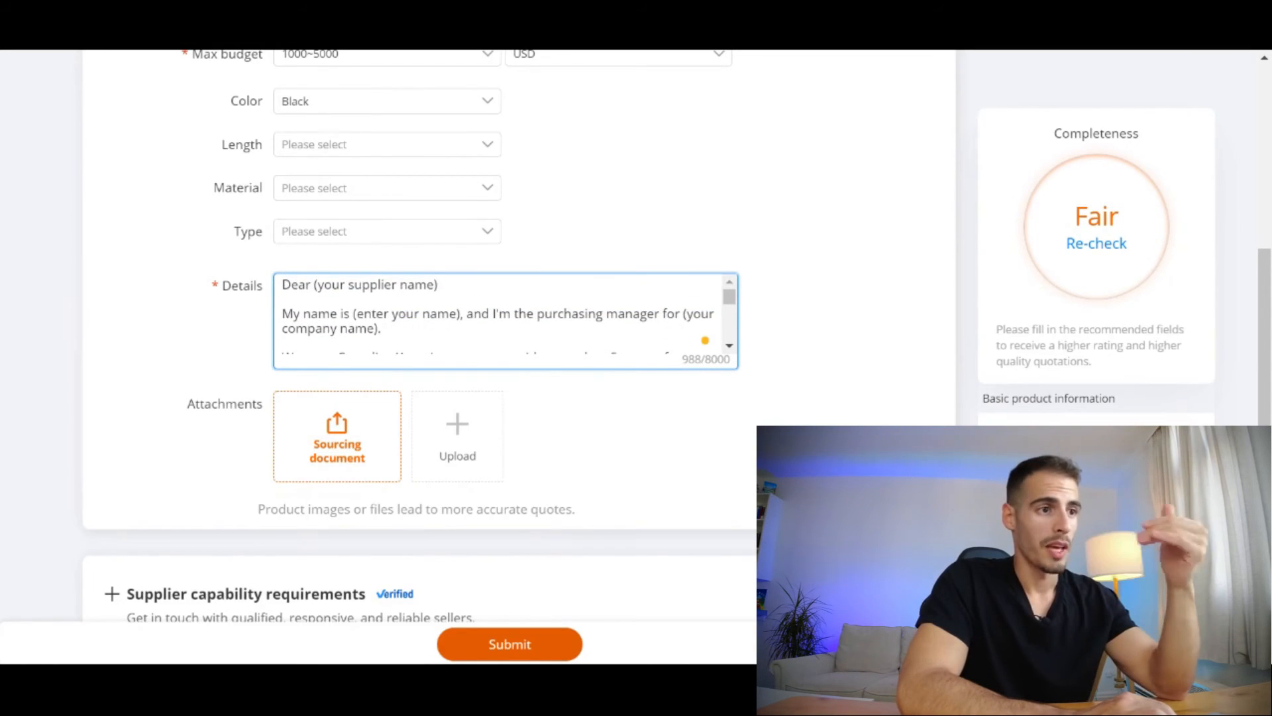
scroll(down, 3)
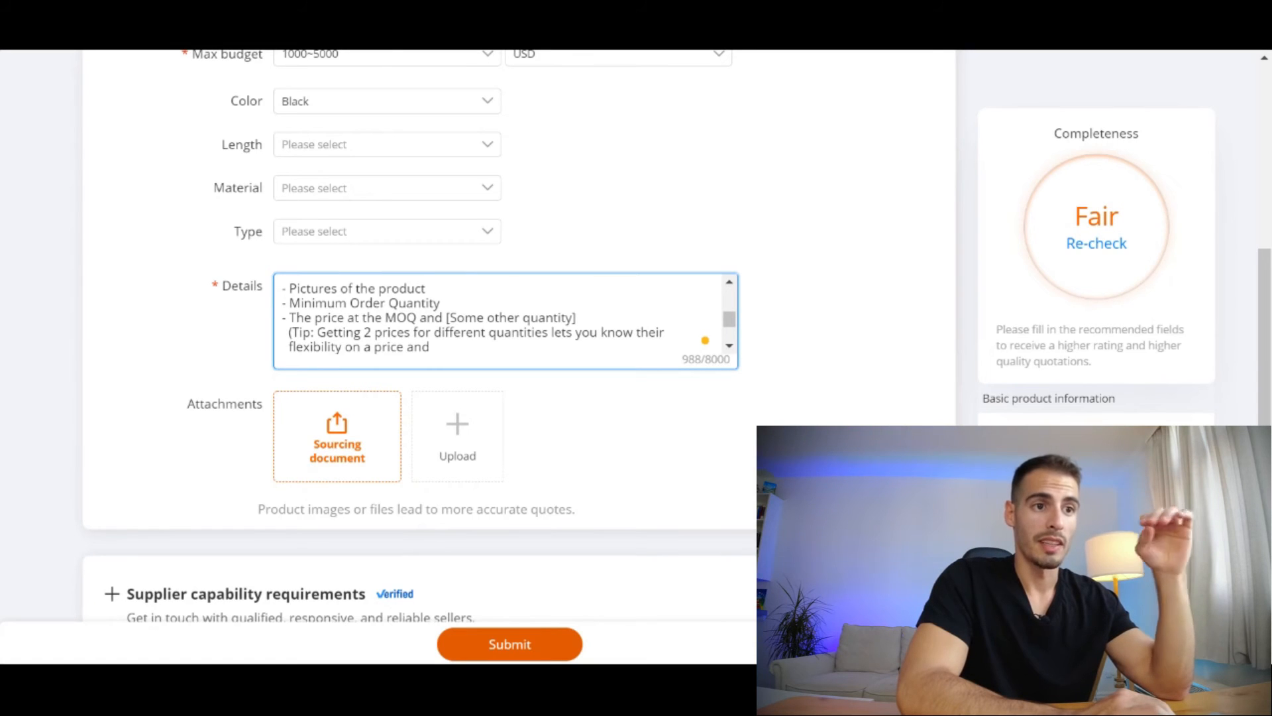
Step: Set the supplier business type and require CE plus three more product certifications
scroll(down, 3)
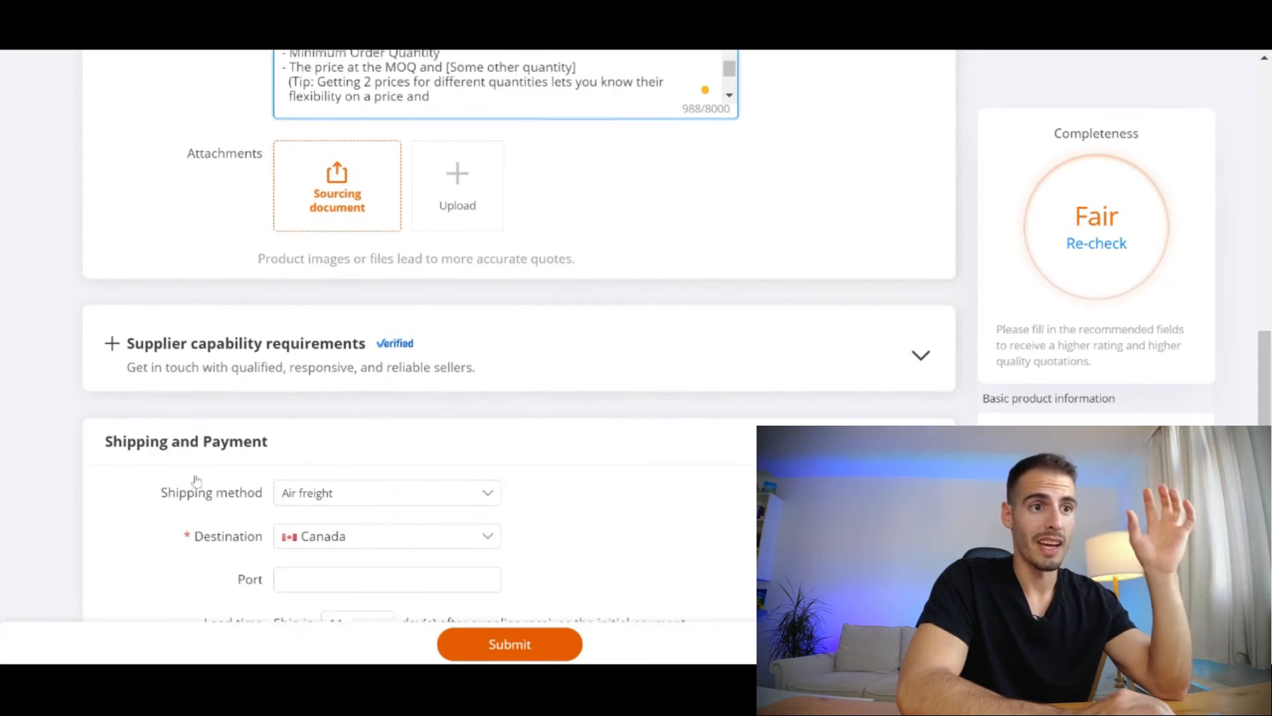
scroll(down, 3)
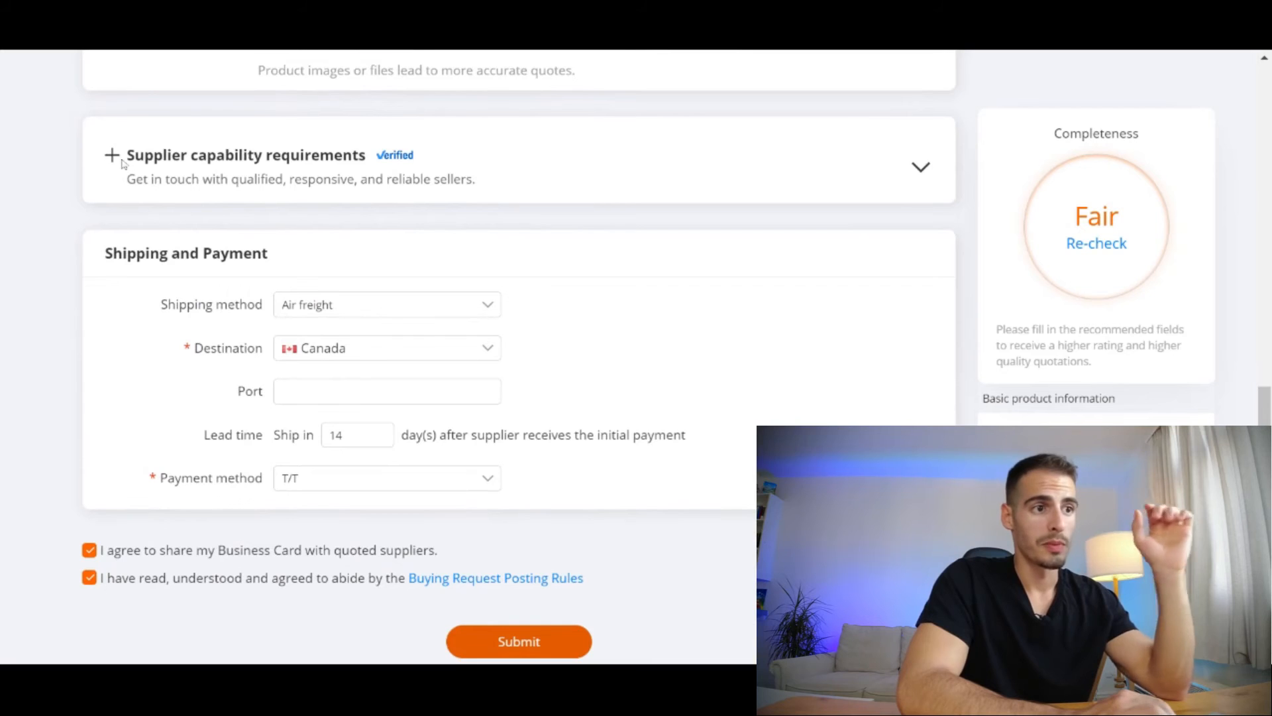
click(112, 155)
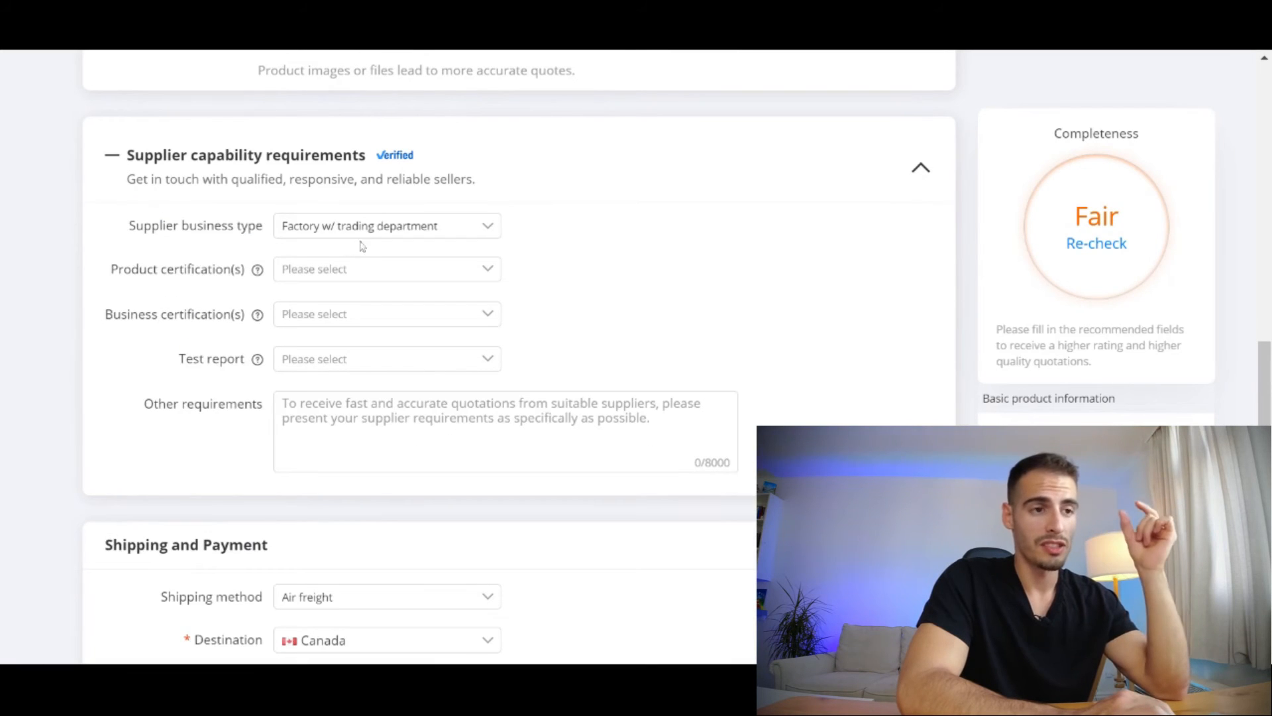
click(386, 225)
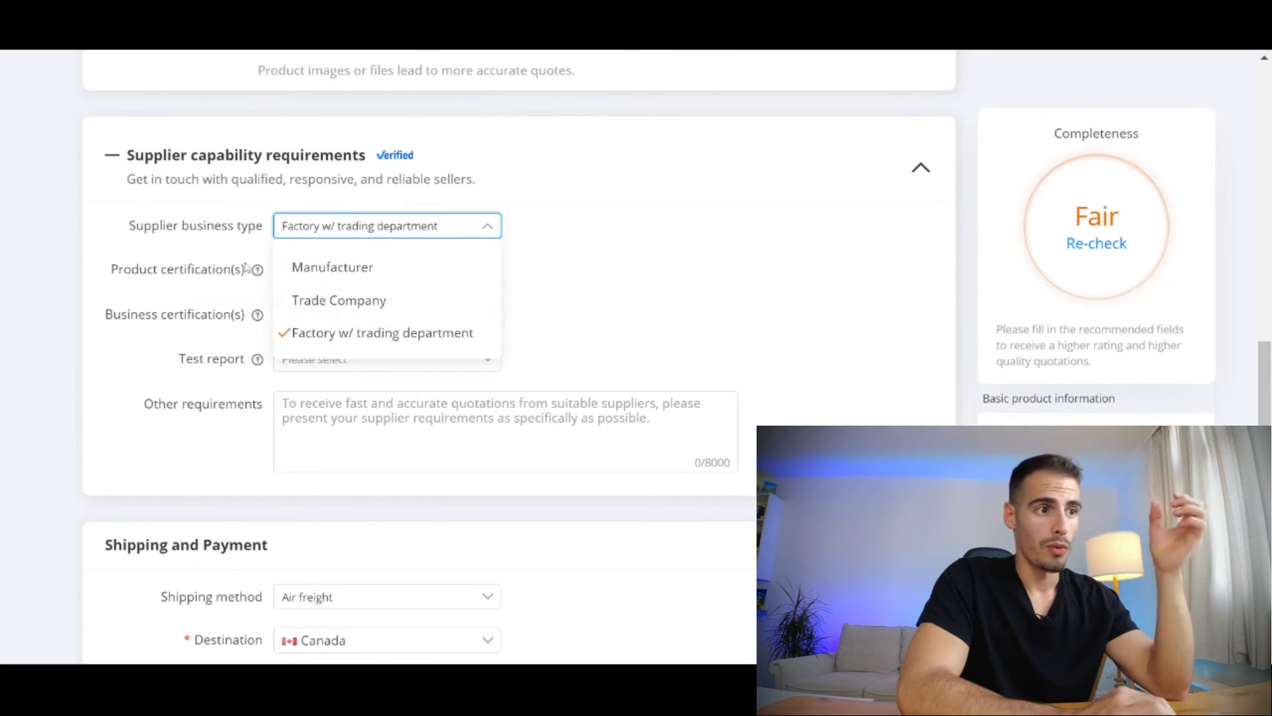
click(385, 268)
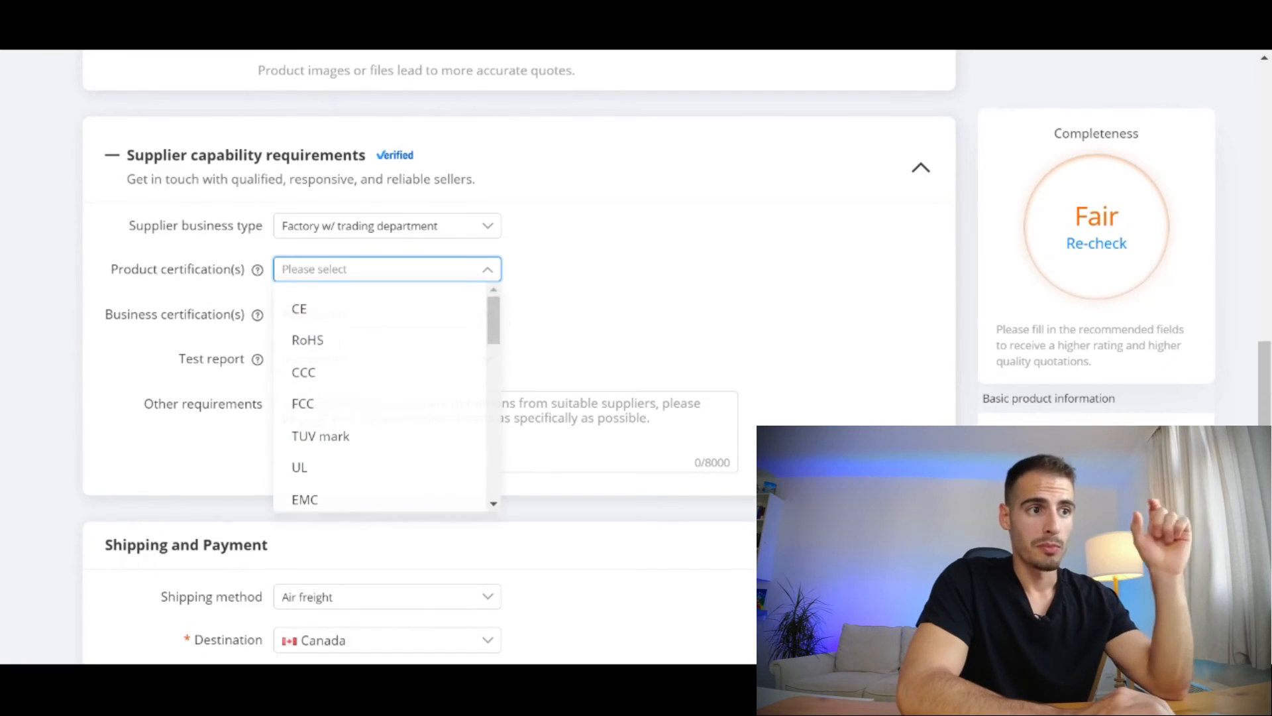
click(298, 308)
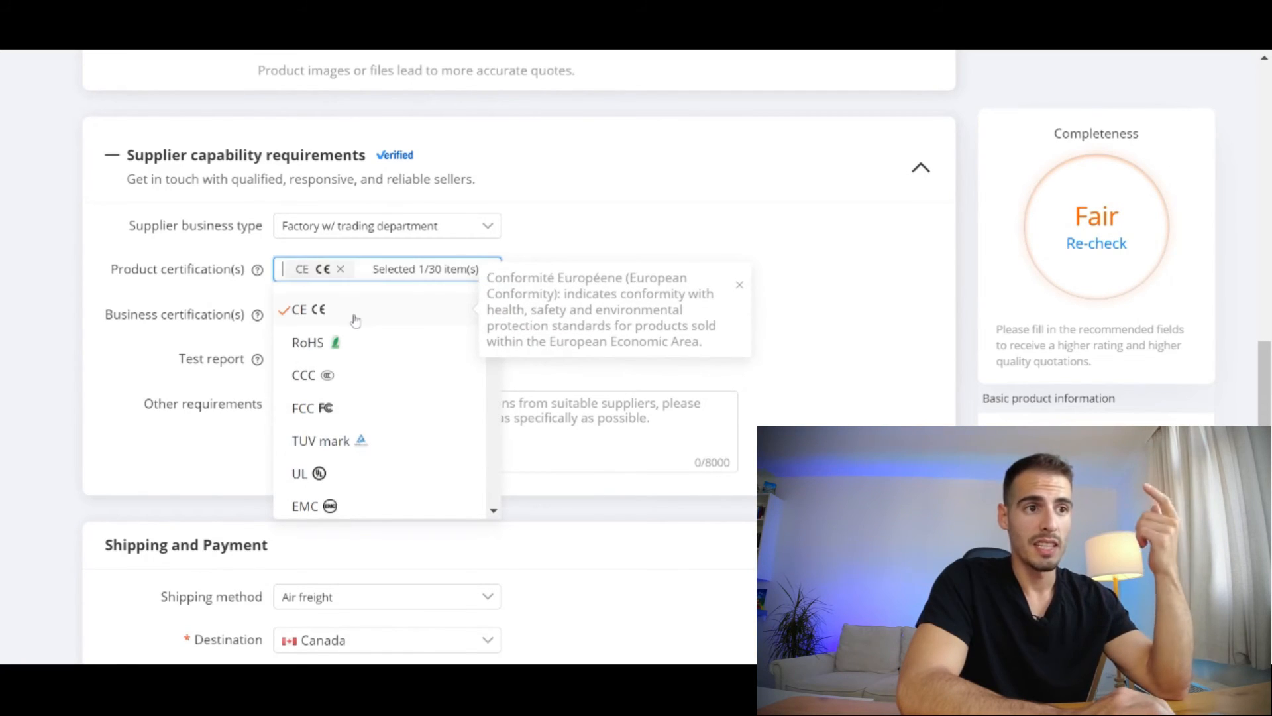
click(307, 342)
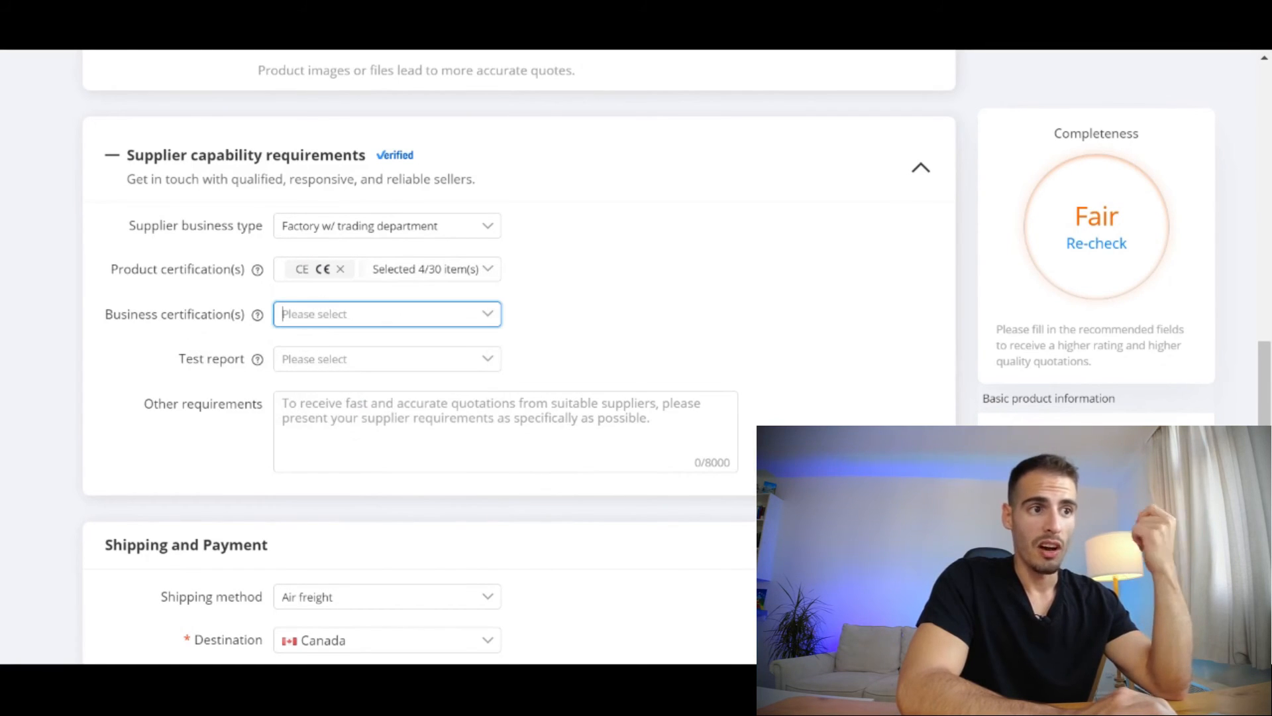
Step: Require ISO9001 business certification, a Safety Test report and a second test report
click(315, 355)
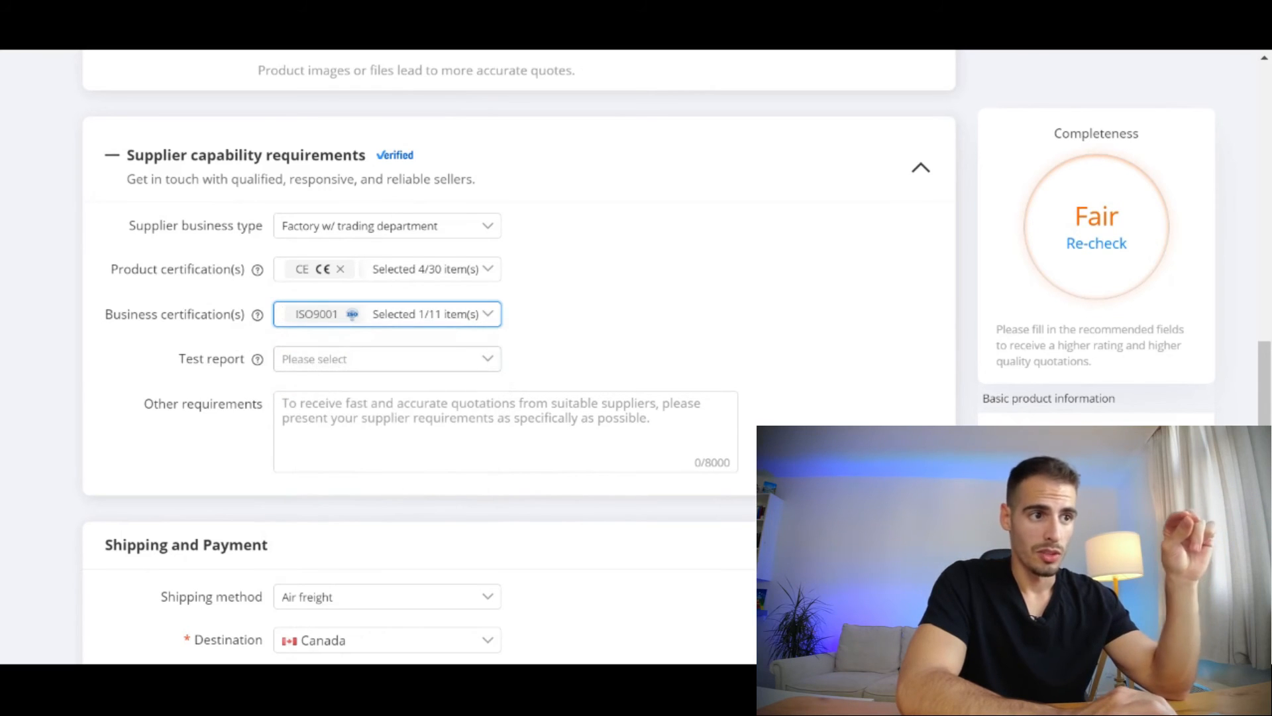
click(386, 358)
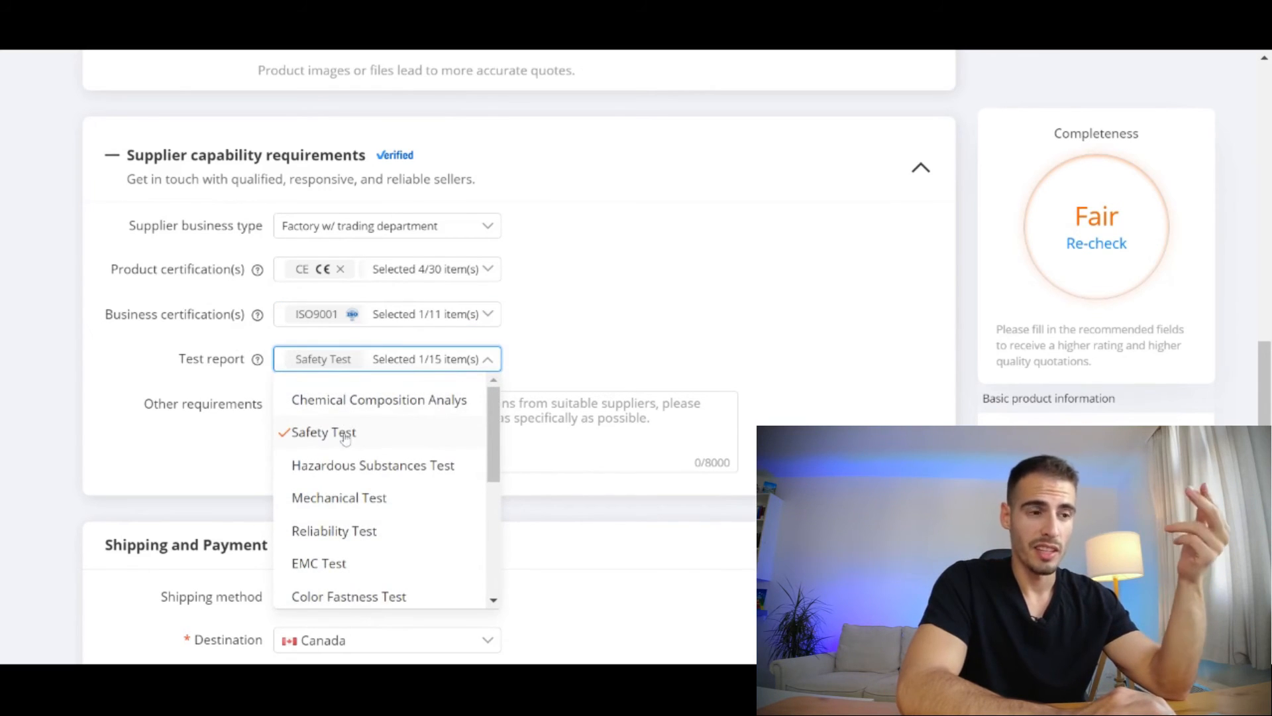
scroll(down, 3)
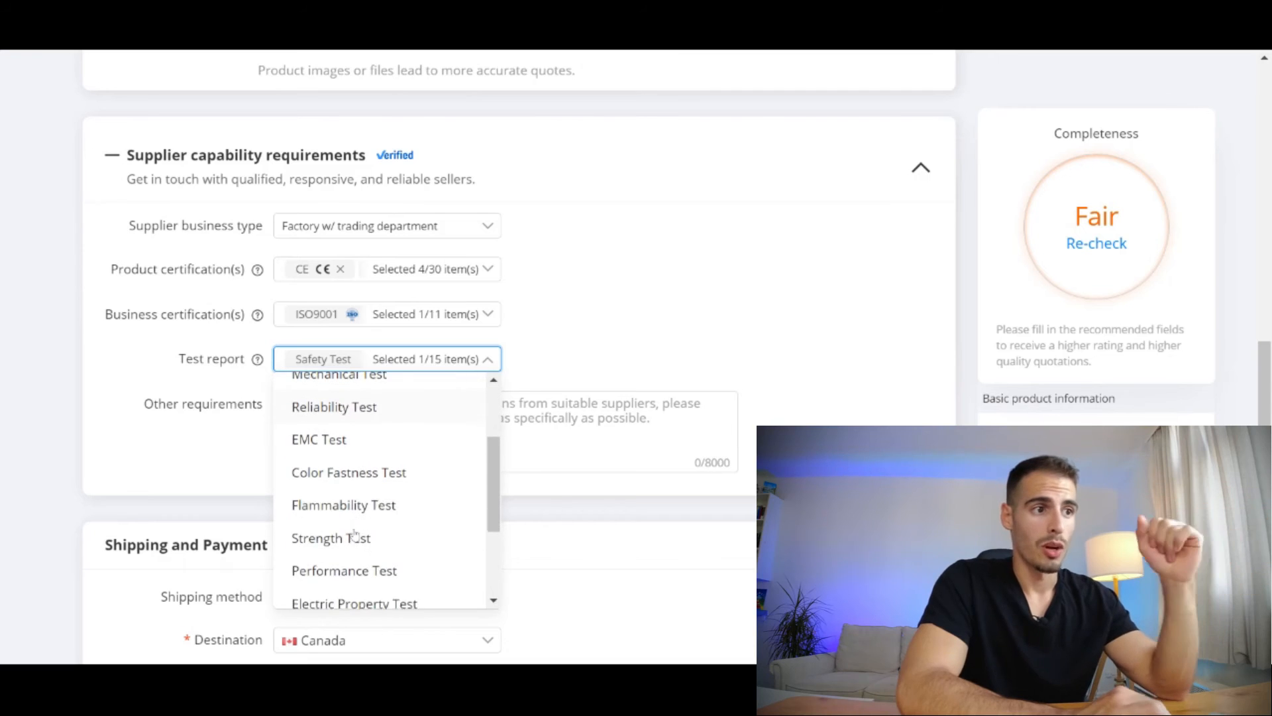
click(332, 537)
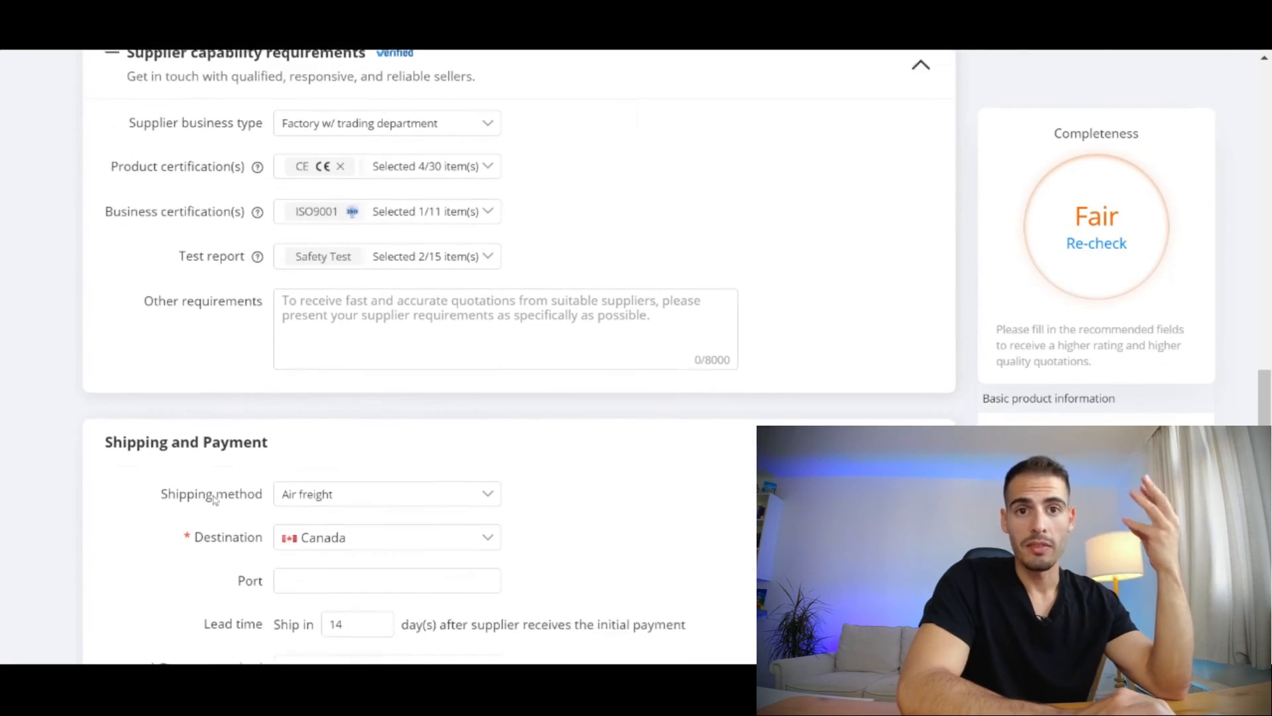
click(386, 493)
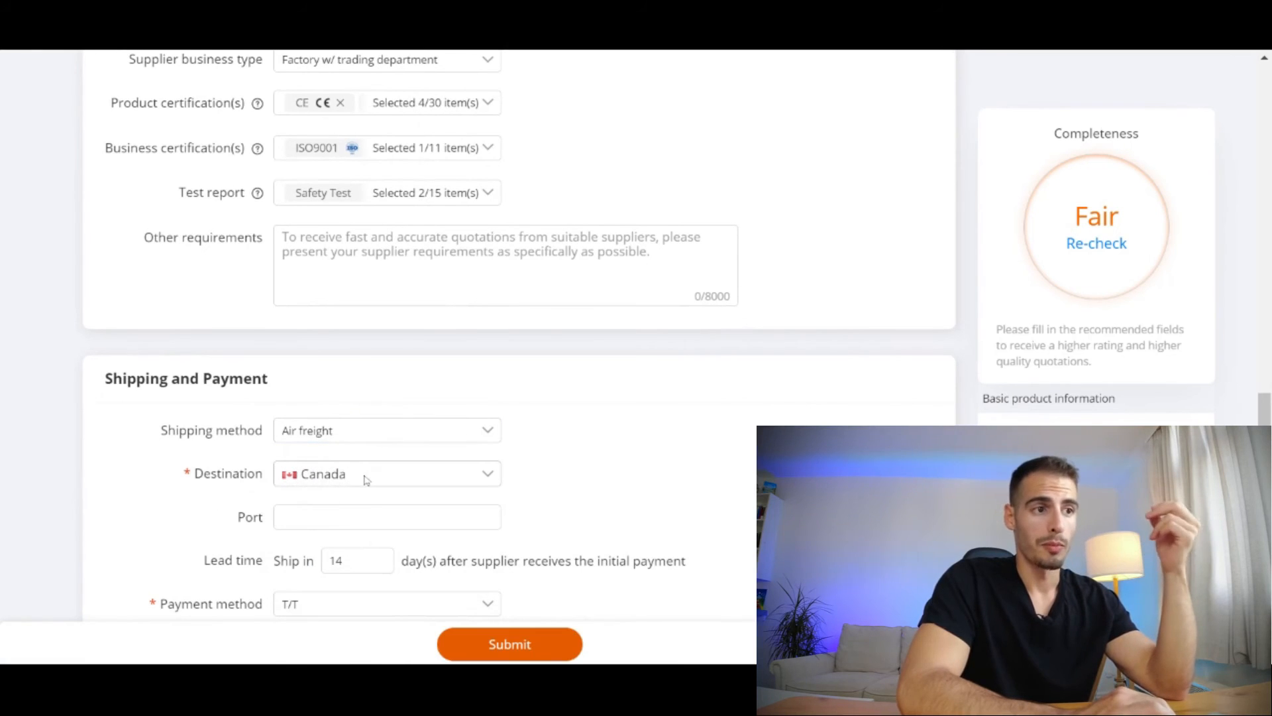
scroll(down, 3)
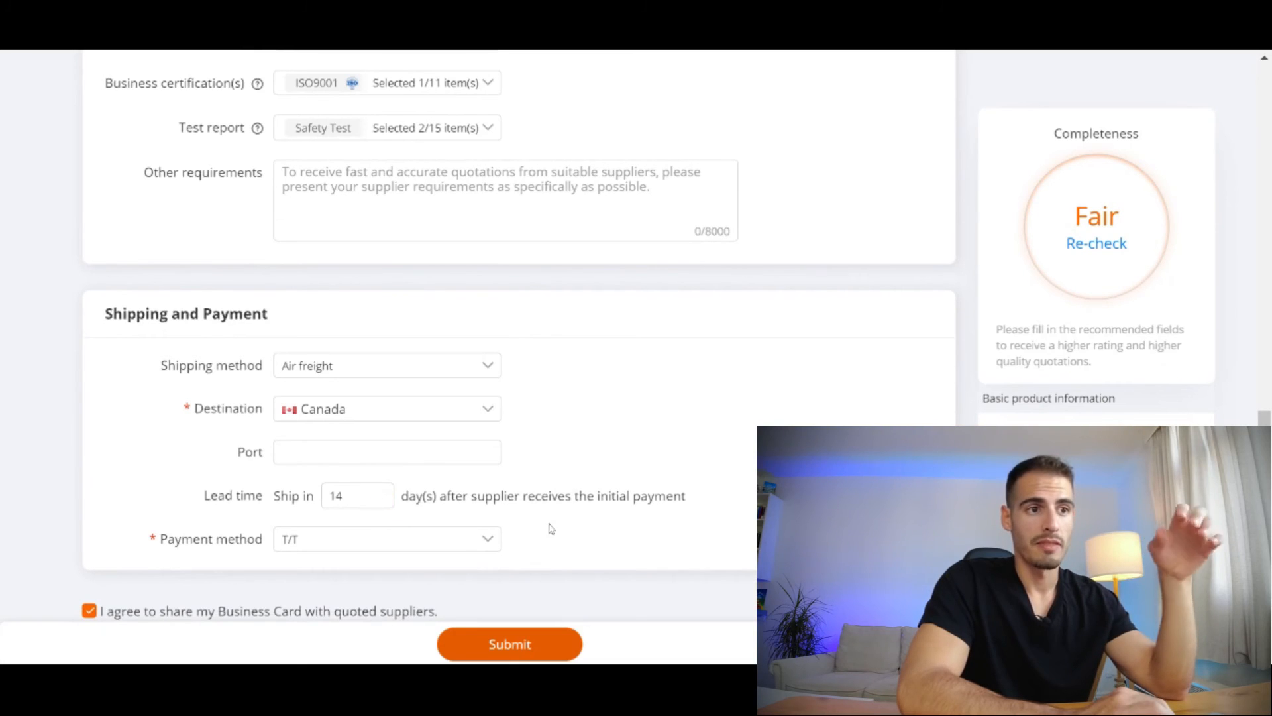
mouse_move(611, 517)
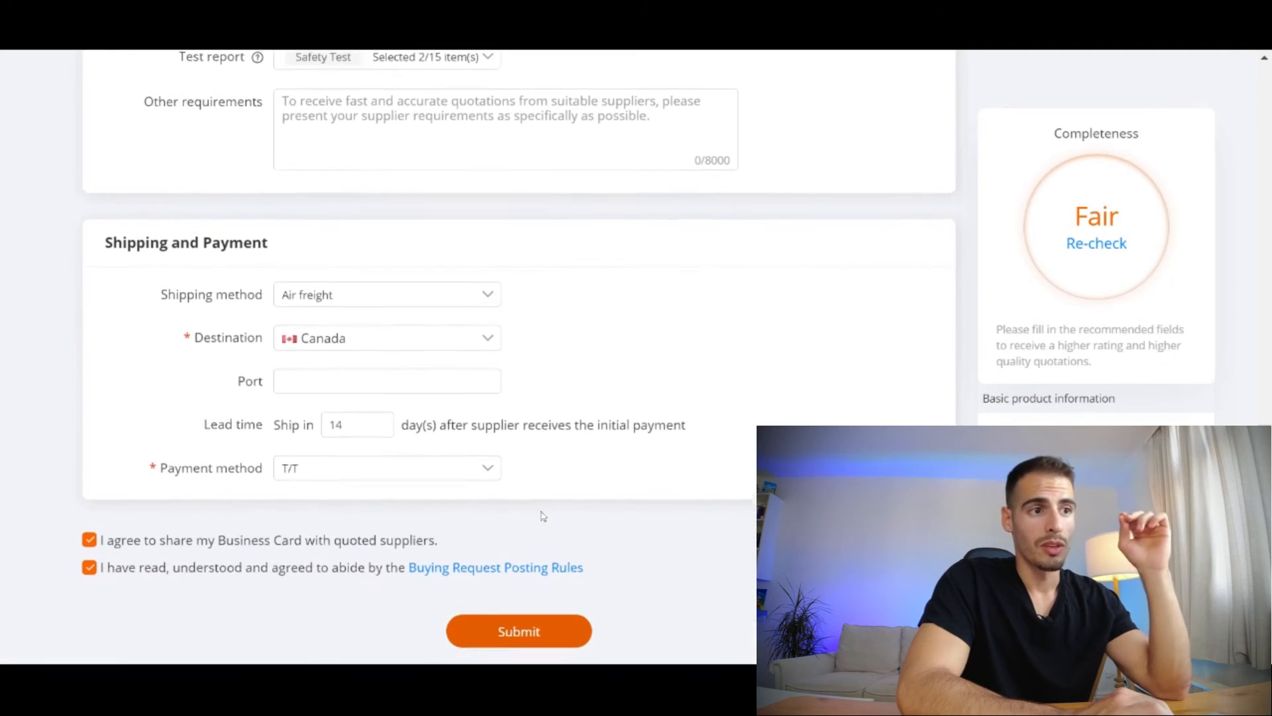
click(386, 467)
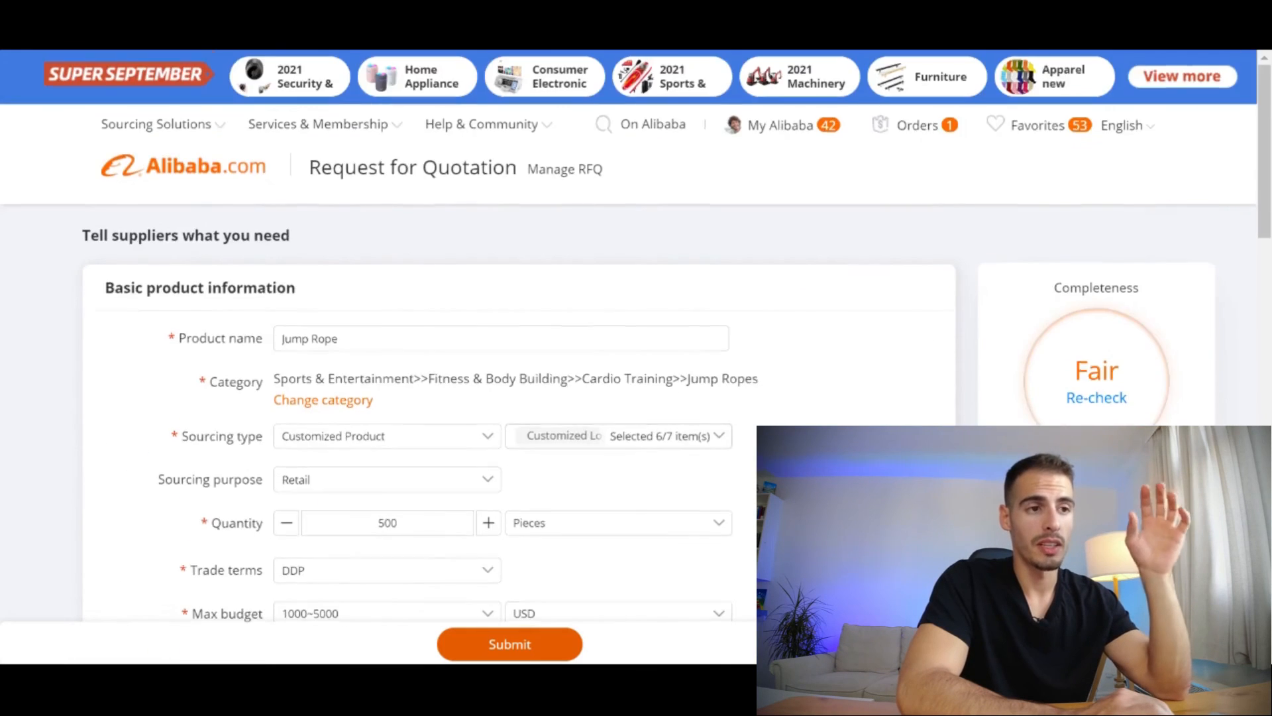
scroll(down, 3)
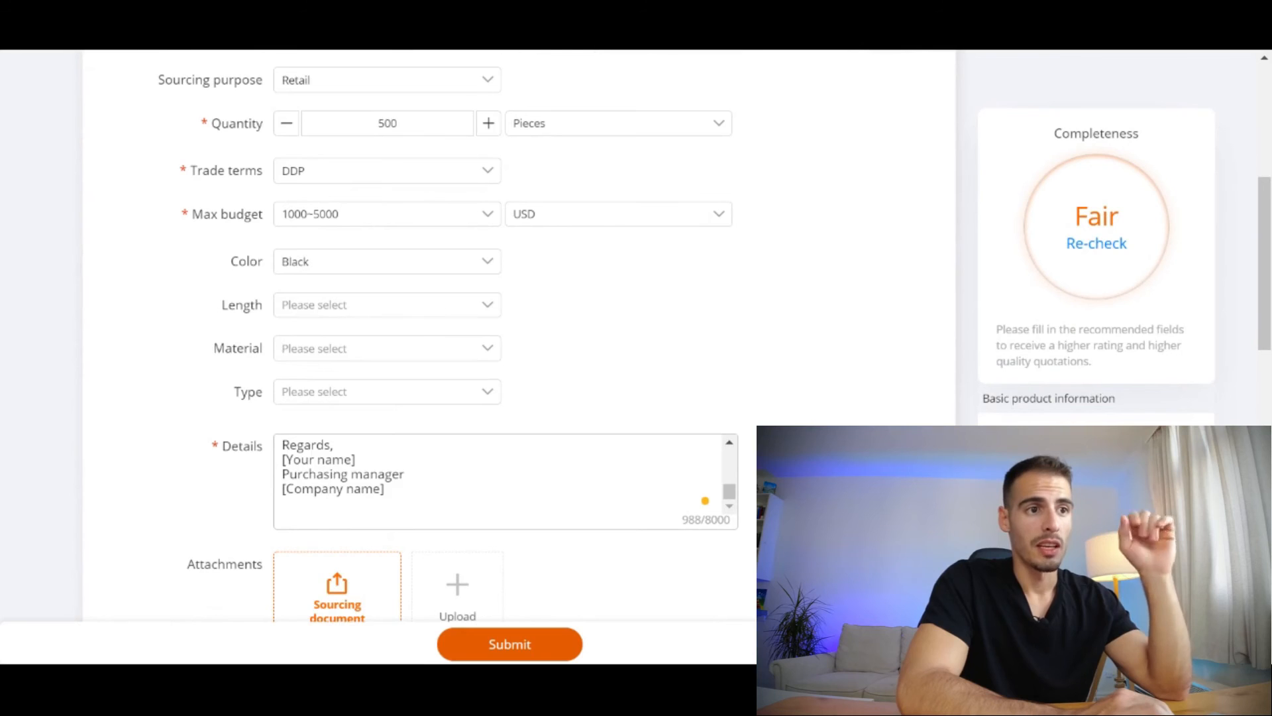
scroll(down, 3)
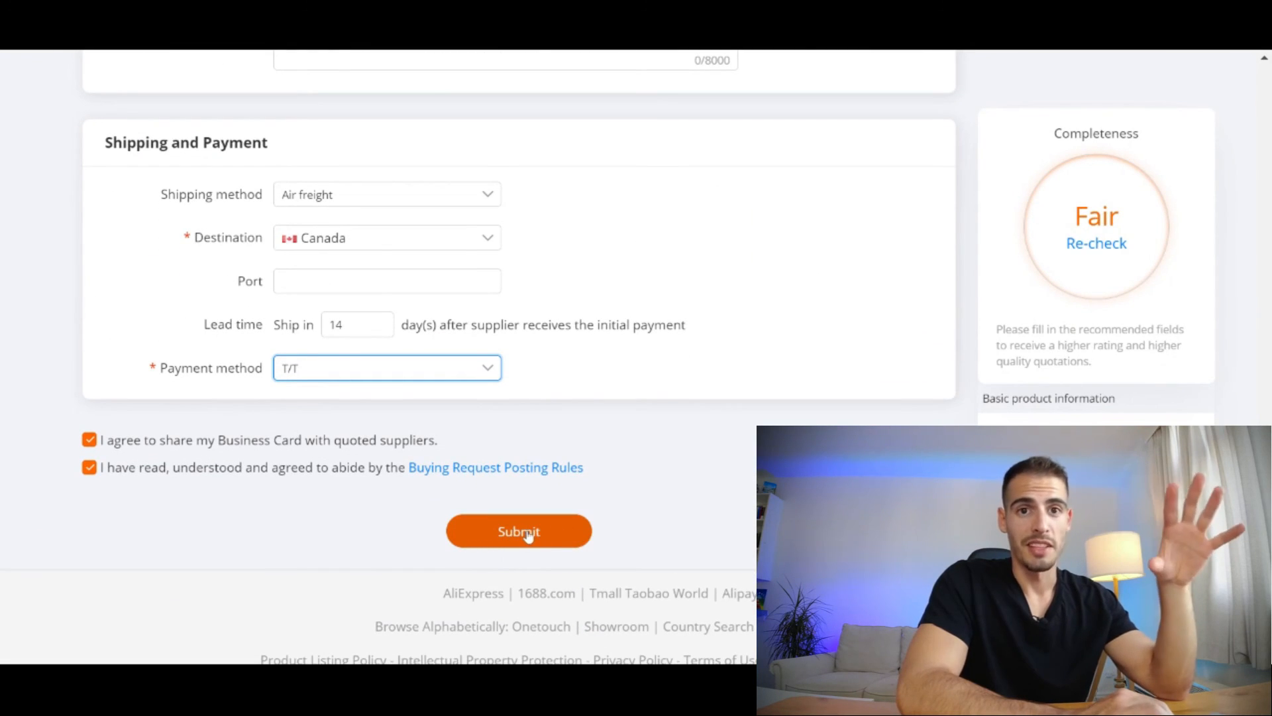
mouse_move(654, 505)
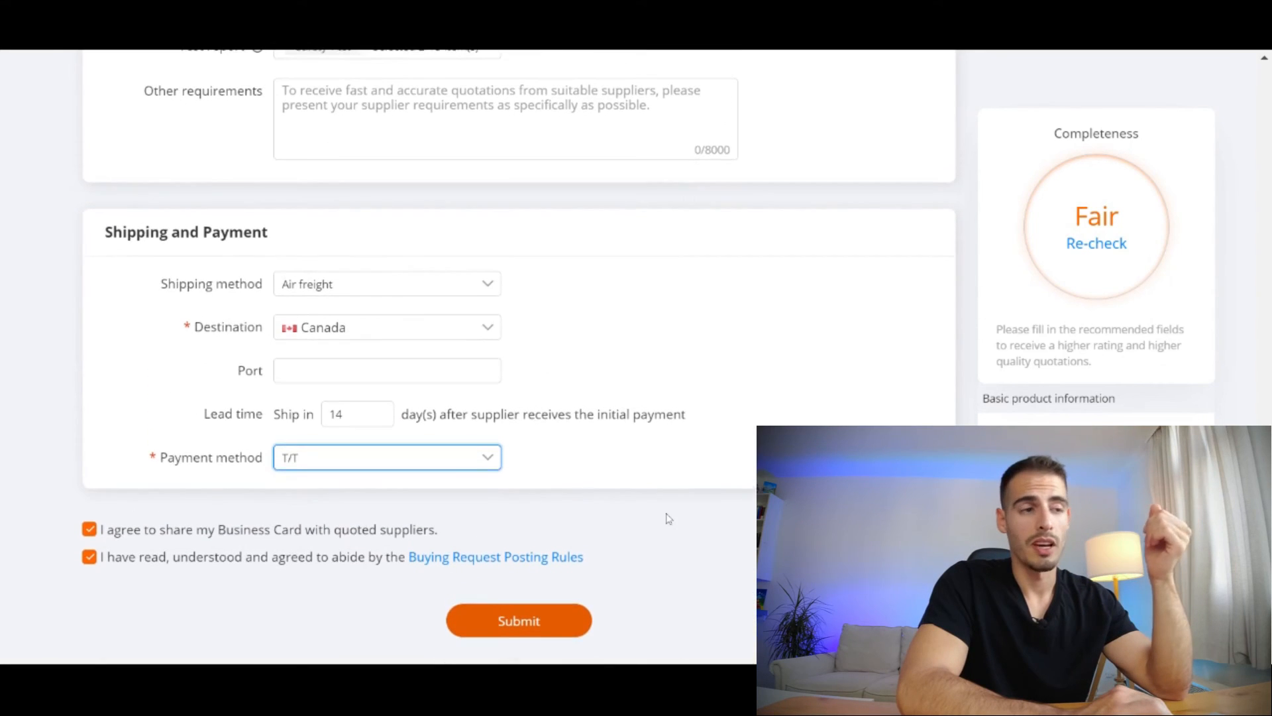
scroll(down, 3)
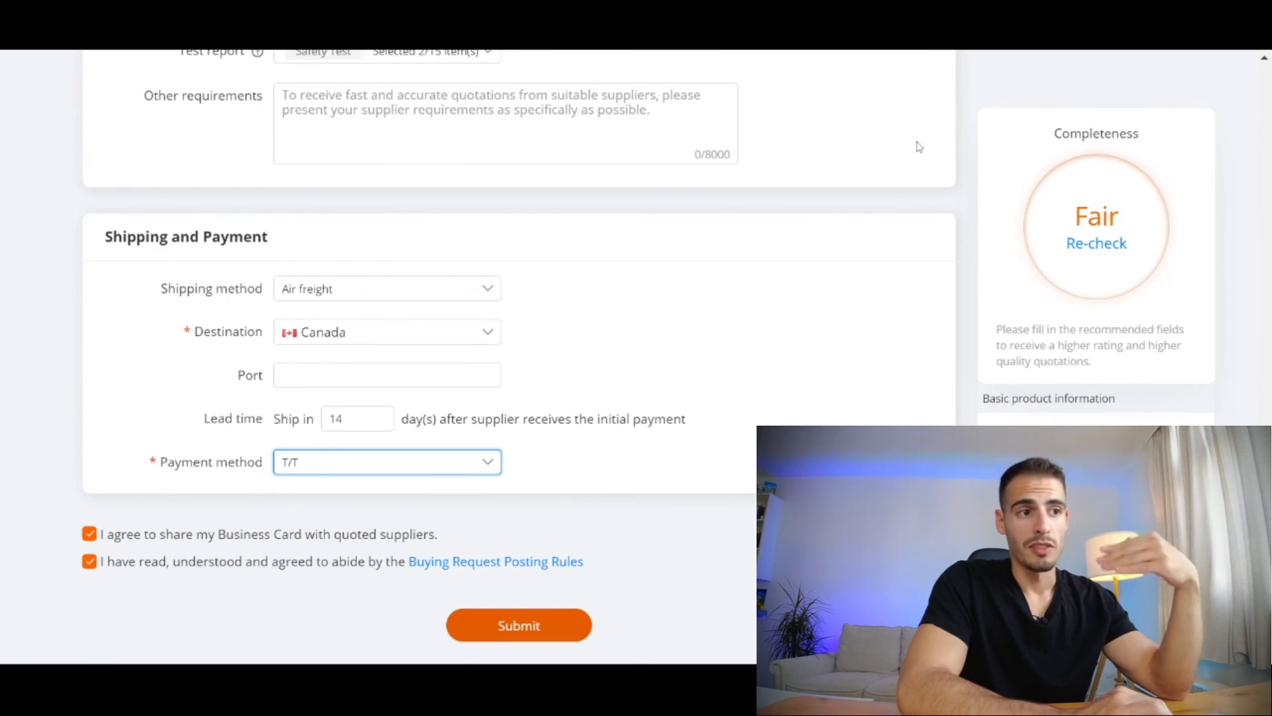
mouse_move(849, 202)
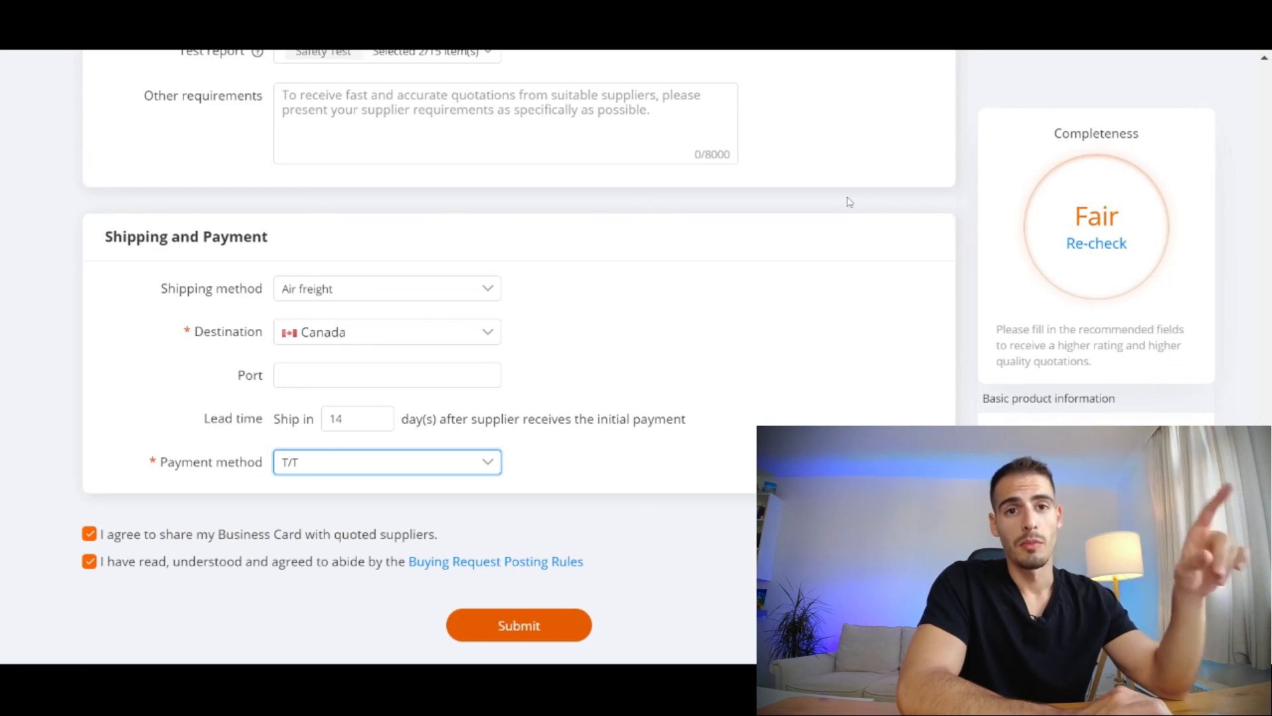